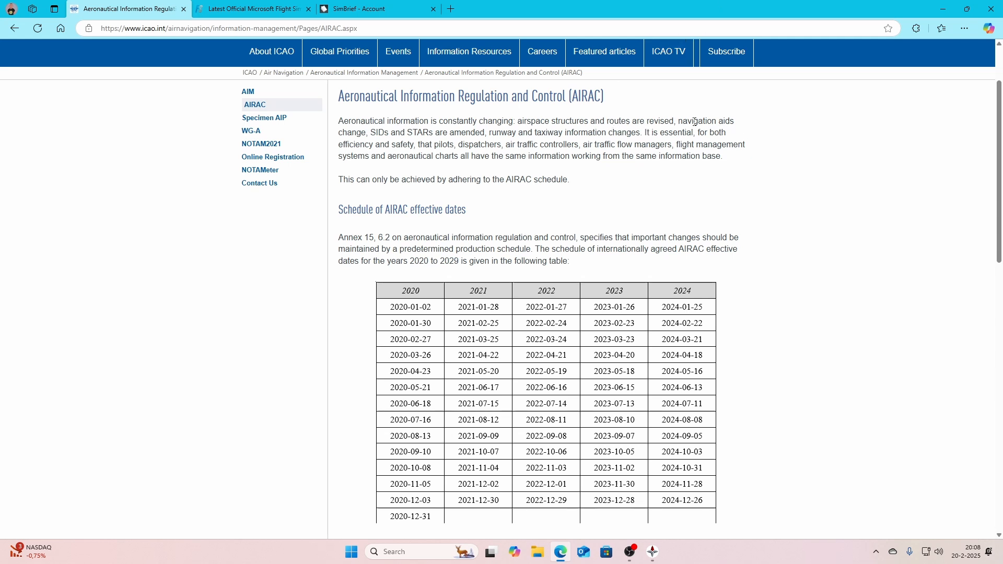
pyautogui.moveTo(476, 130)
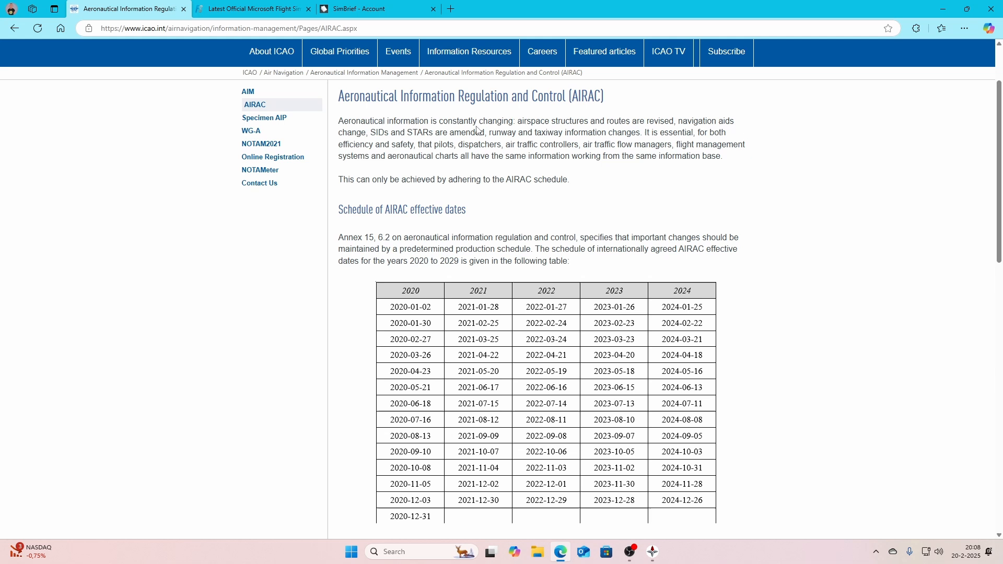
pyautogui.moveTo(565, 132)
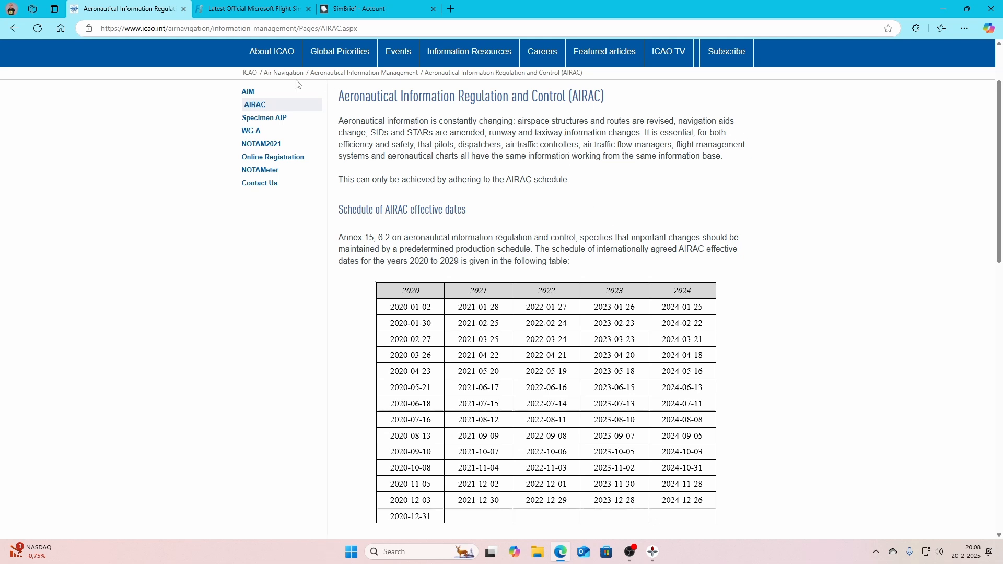
# Scroll the ICAO AIRAC page down to the 2025–2029 effective dates table showing 2025-02-20.
pyautogui.scroll(-3)
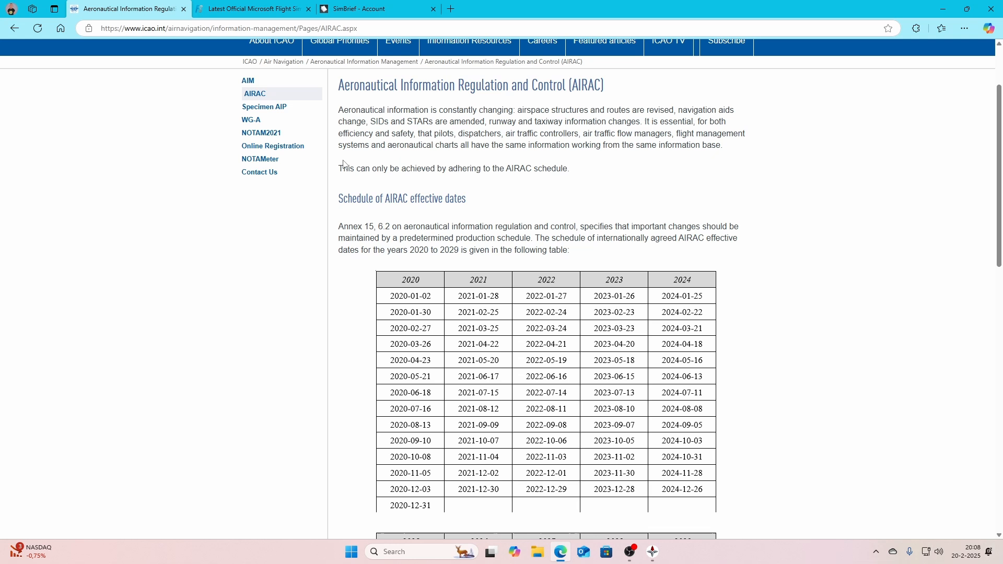
pyautogui.scroll(-3)
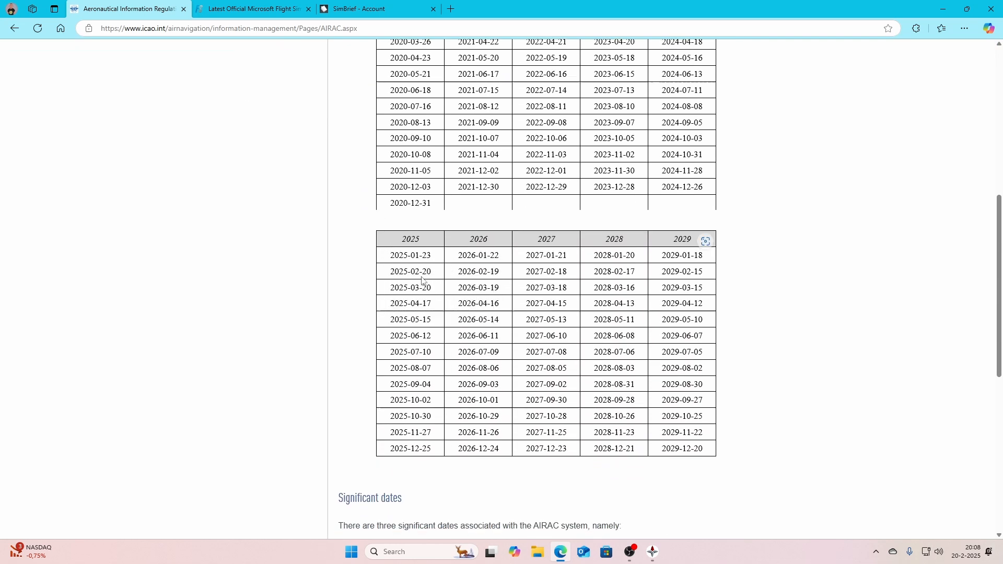
pyautogui.moveTo(426, 279)
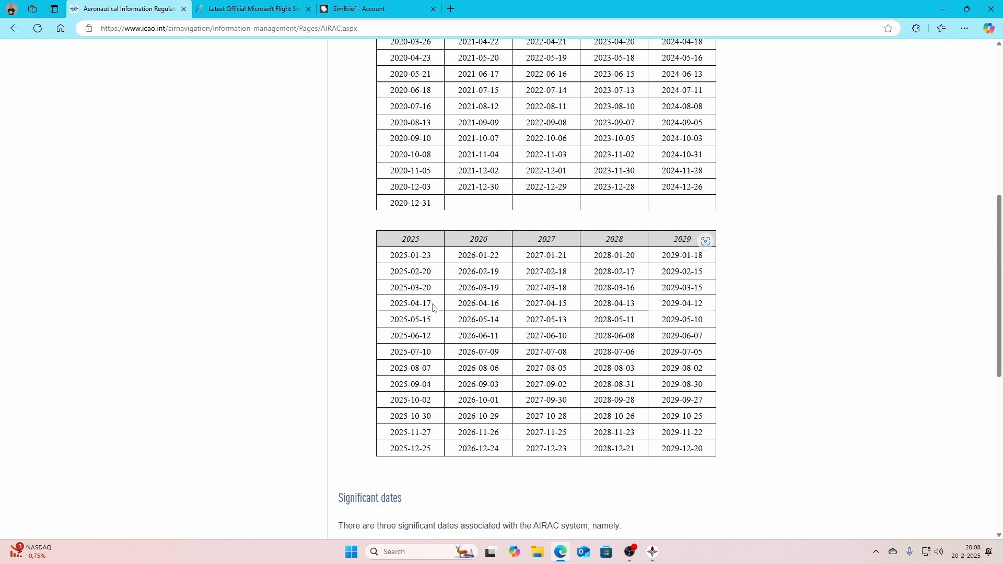
pyautogui.moveTo(431, 321)
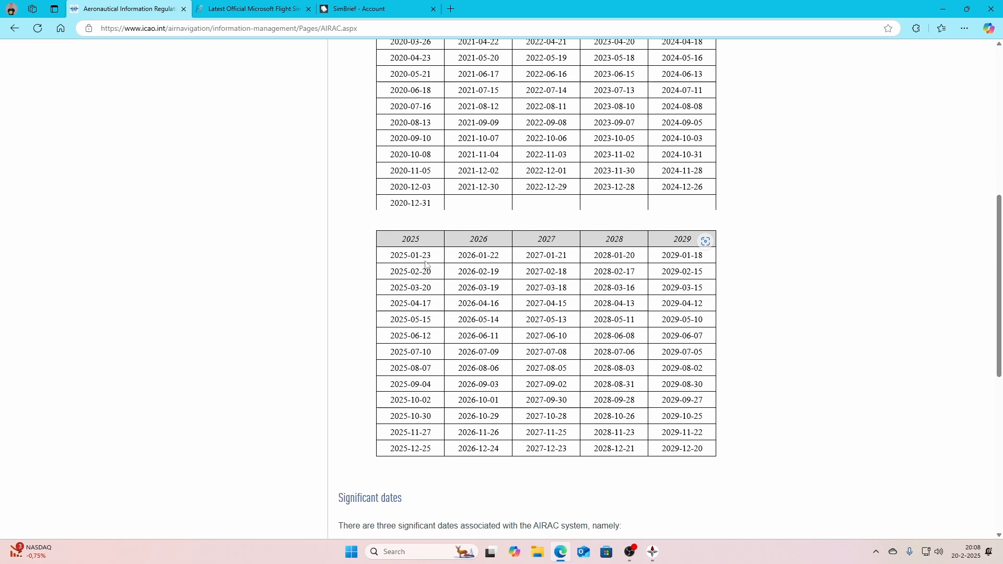
# Open the forum's AIRAC Cycle 2502 Navdata Update announcement and highlight the cycle number 2502.
pyautogui.click(252, 8)
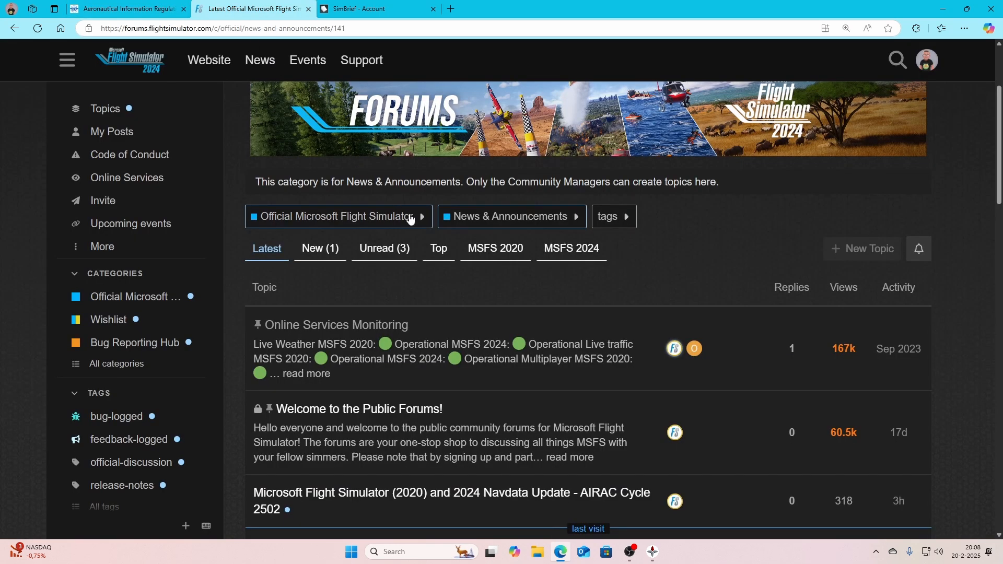
pyautogui.scroll(-3)
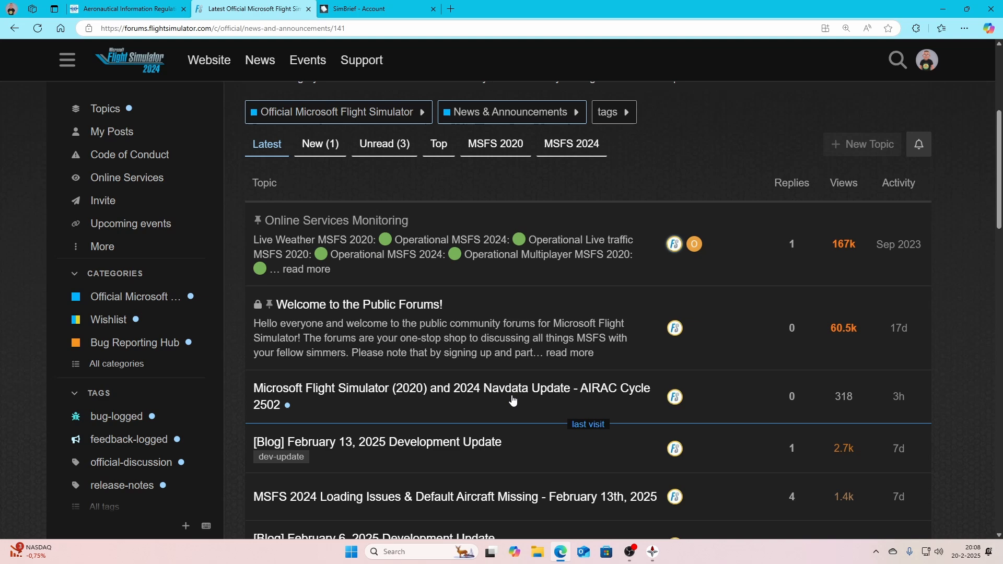
pyautogui.moveTo(452, 391)
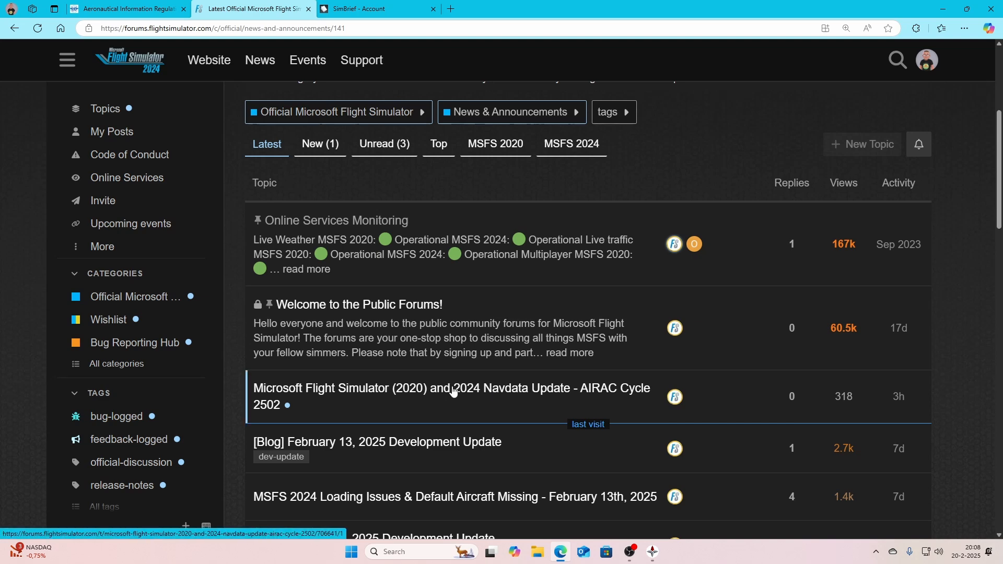
pyautogui.click(451, 388)
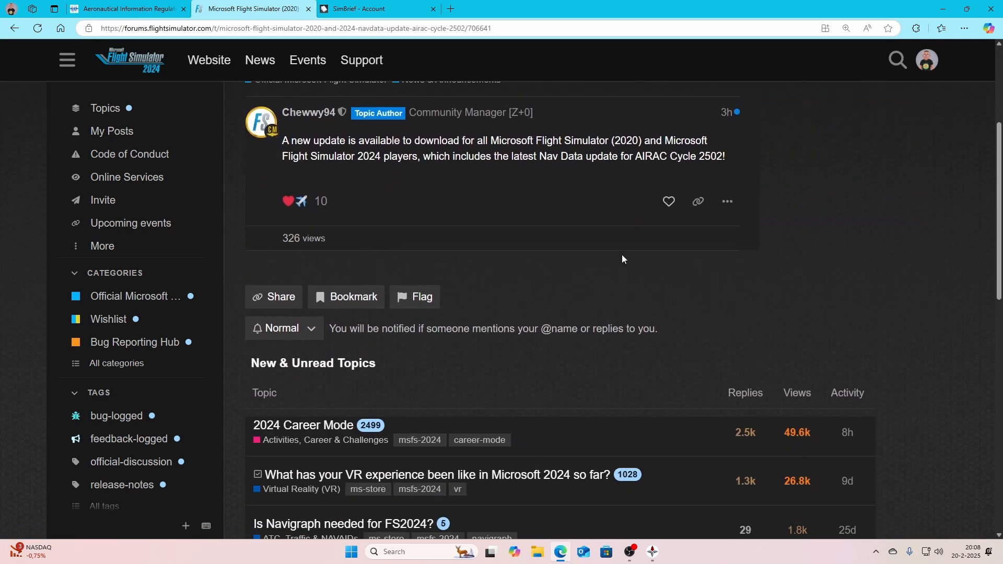
pyautogui.moveTo(568, 198)
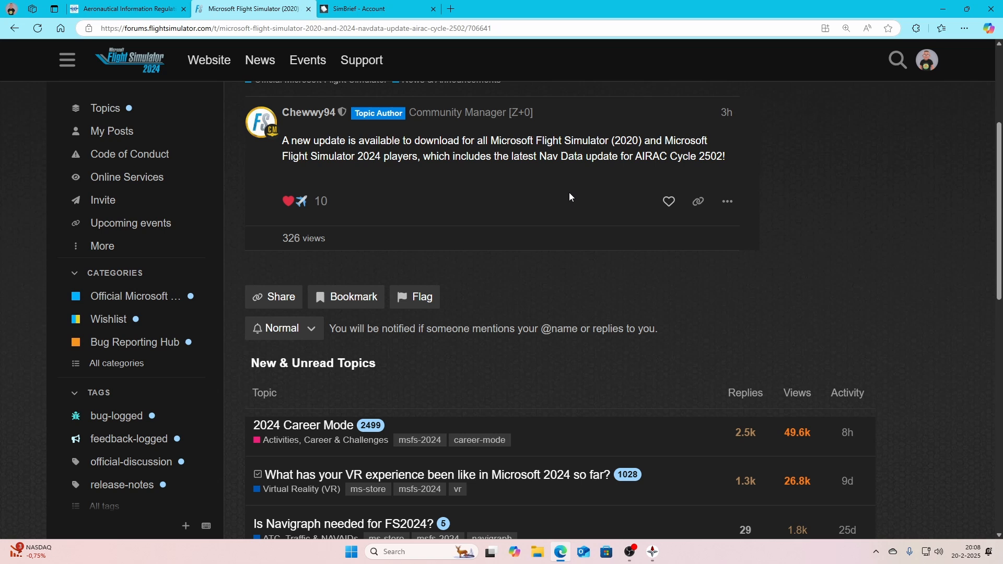
pyautogui.moveTo(506, 207)
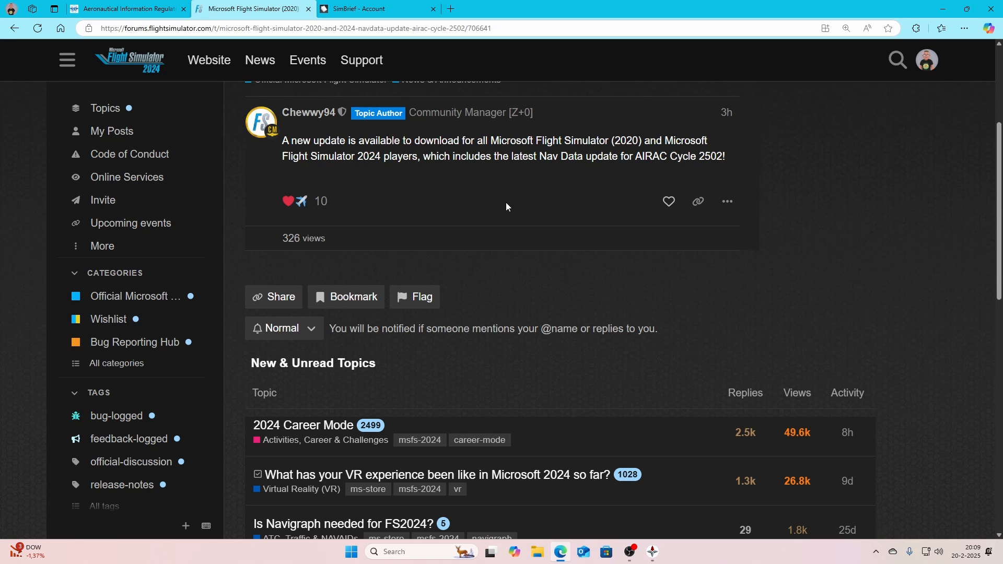
pyautogui.moveTo(366, 151)
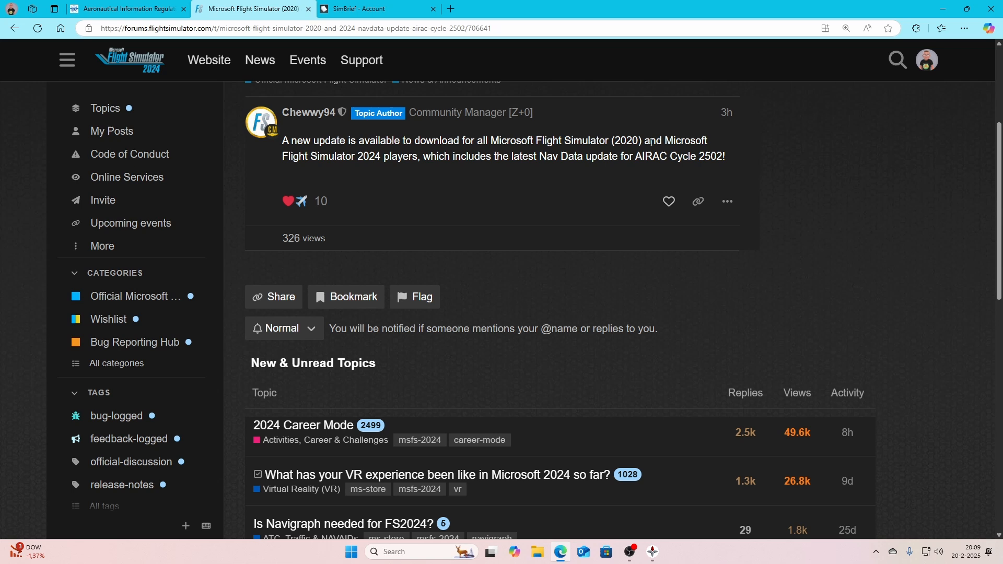
pyautogui.moveTo(611, 131)
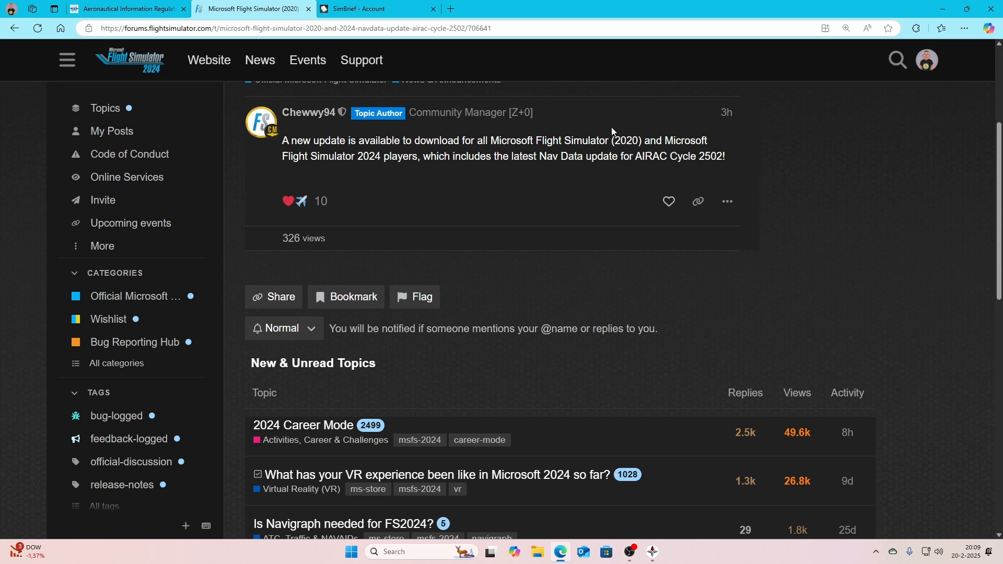
pyautogui.moveTo(368, 168)
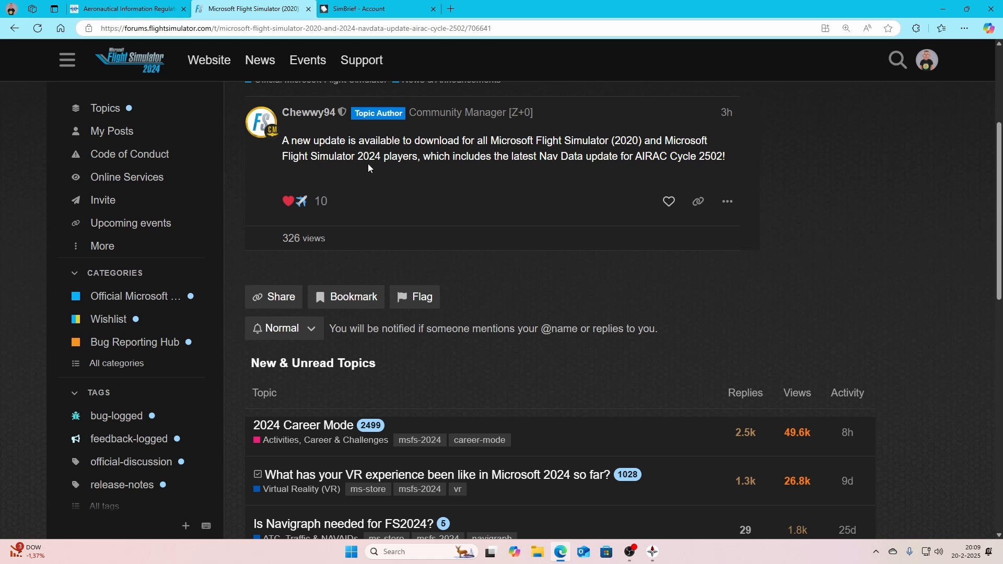
pyautogui.doubleClick(708, 156)
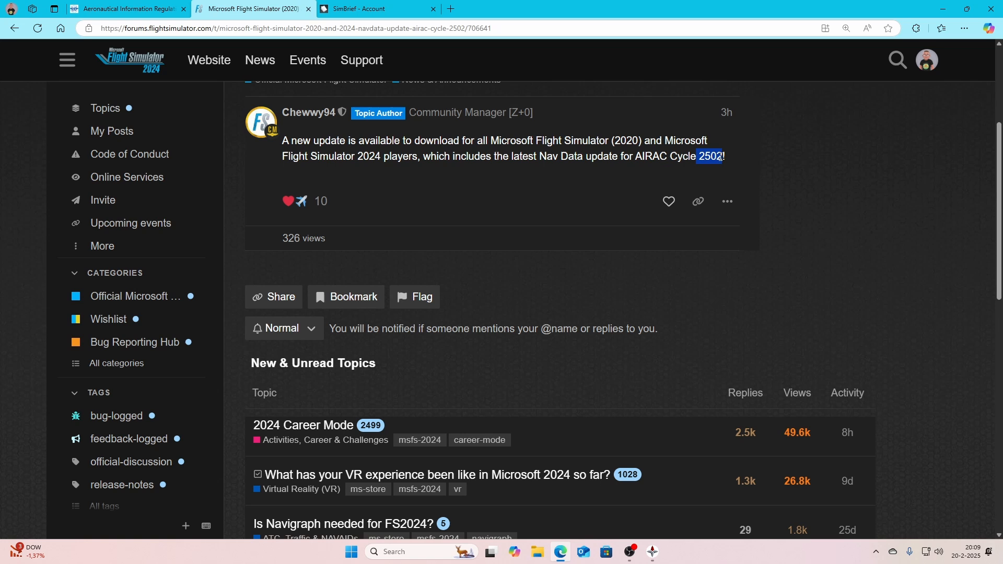
pyautogui.click(708, 156)
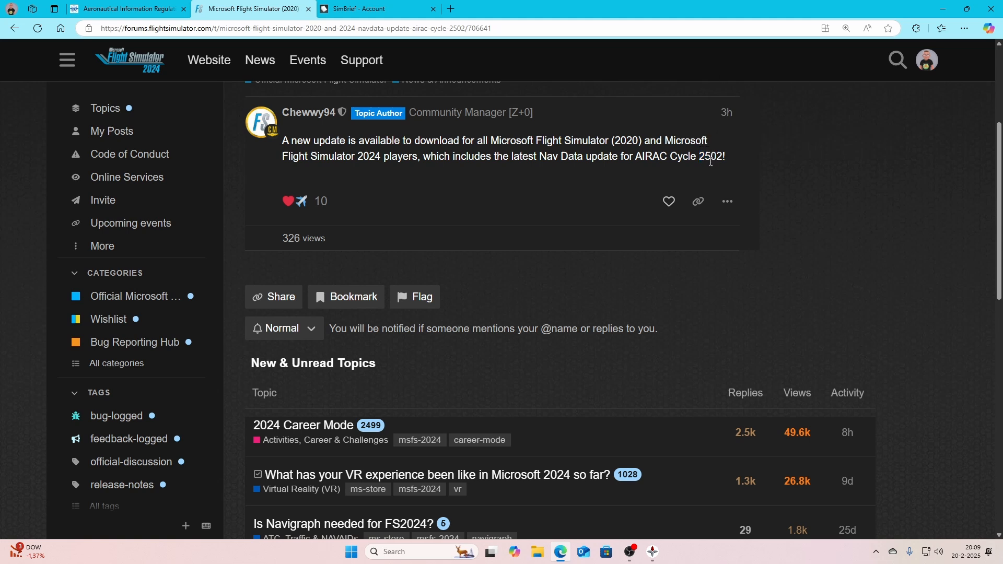
pyautogui.moveTo(364, 51)
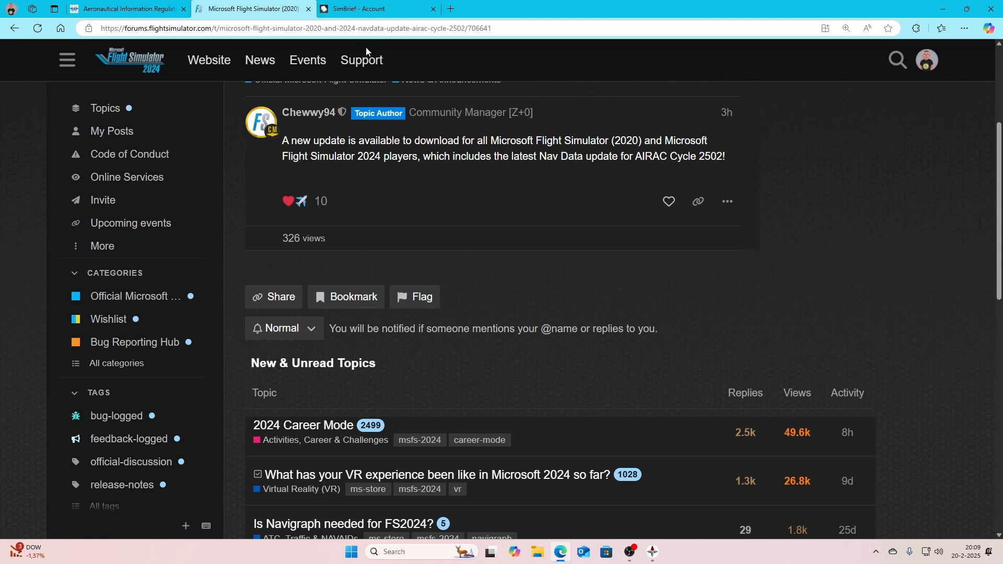
pyautogui.click(125, 8)
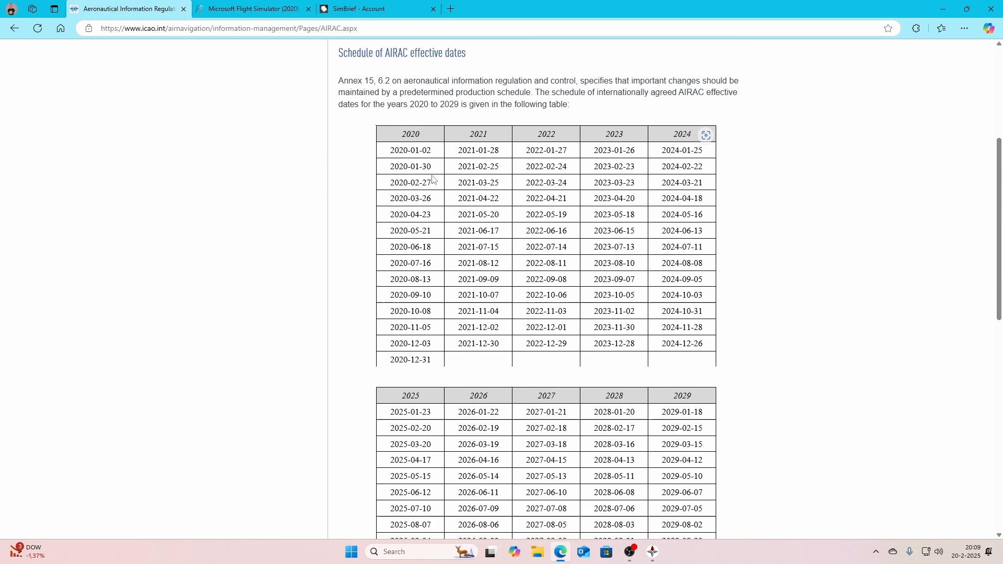
pyautogui.moveTo(424, 167)
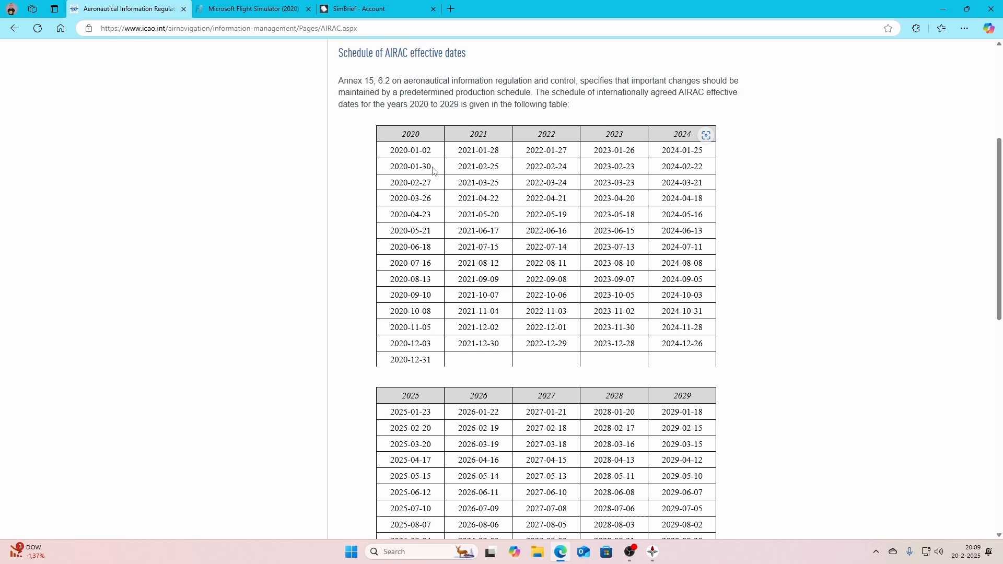
pyautogui.click(252, 9)
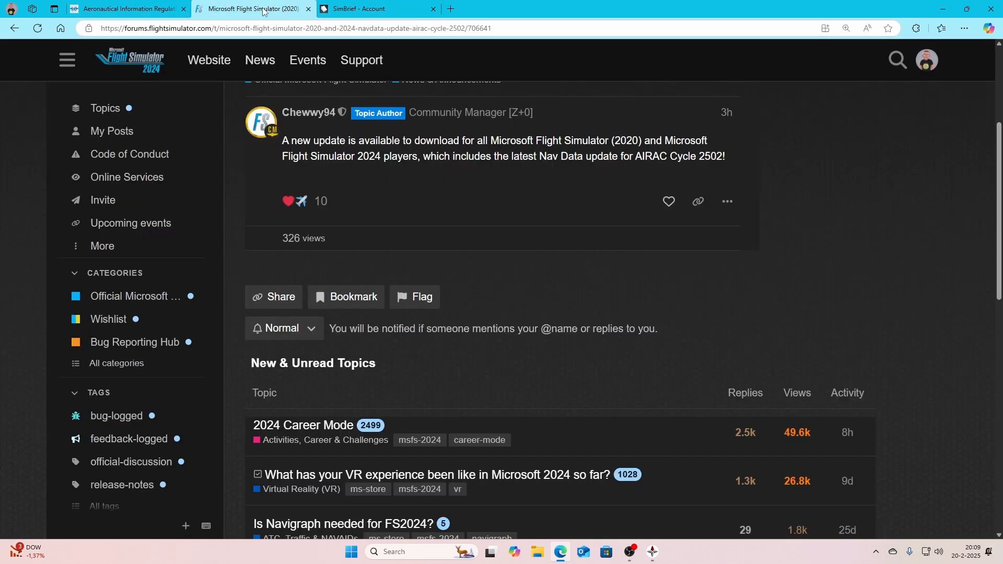
pyautogui.moveTo(673, 507)
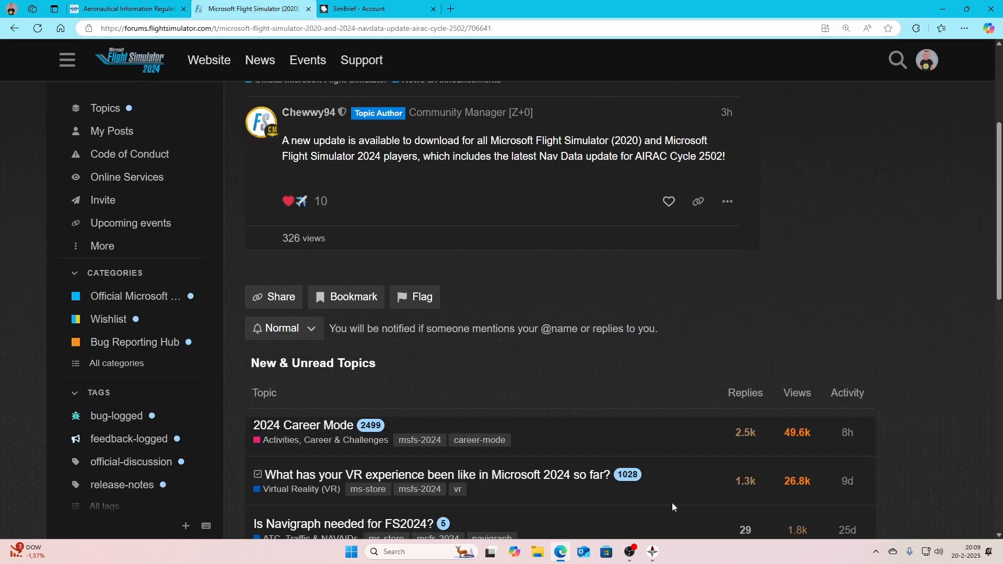
# In Navigraph Hub, update MSFS 2020 to AIRAC 2502 rev.1 and install 2502 rev.1 Beta for MSFS 2024.
pyautogui.click(651, 551)
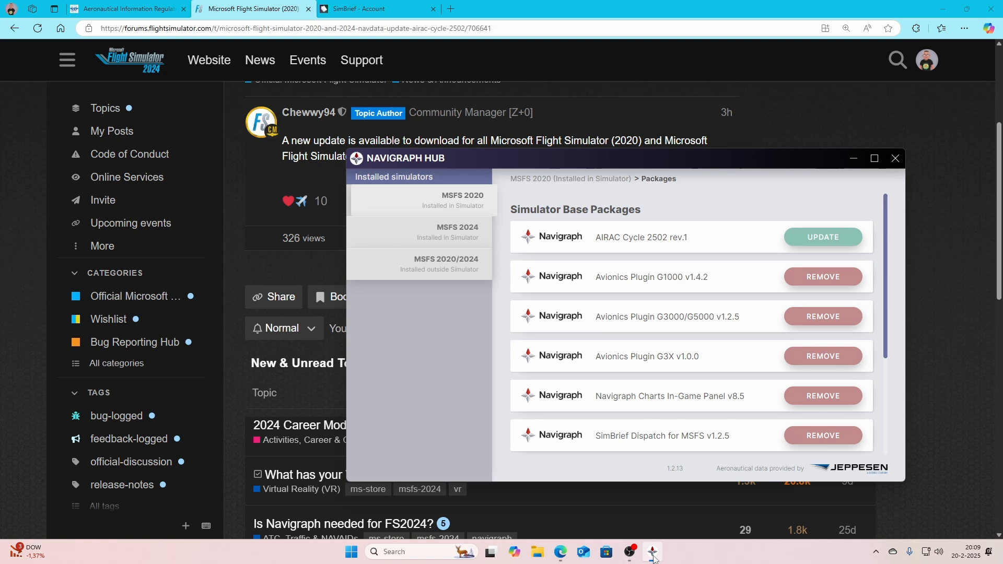
pyautogui.moveTo(612, 247)
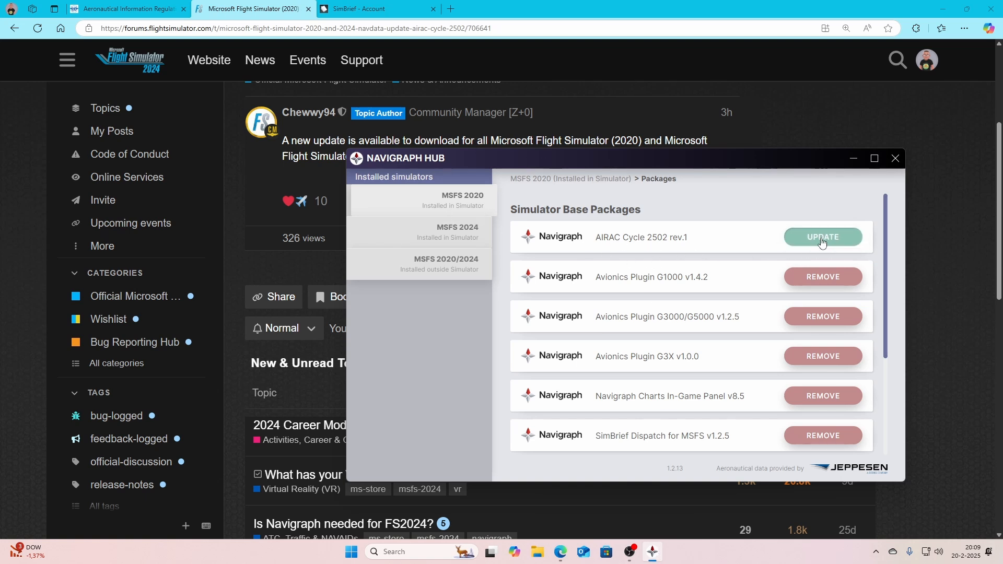
pyautogui.click(822, 237)
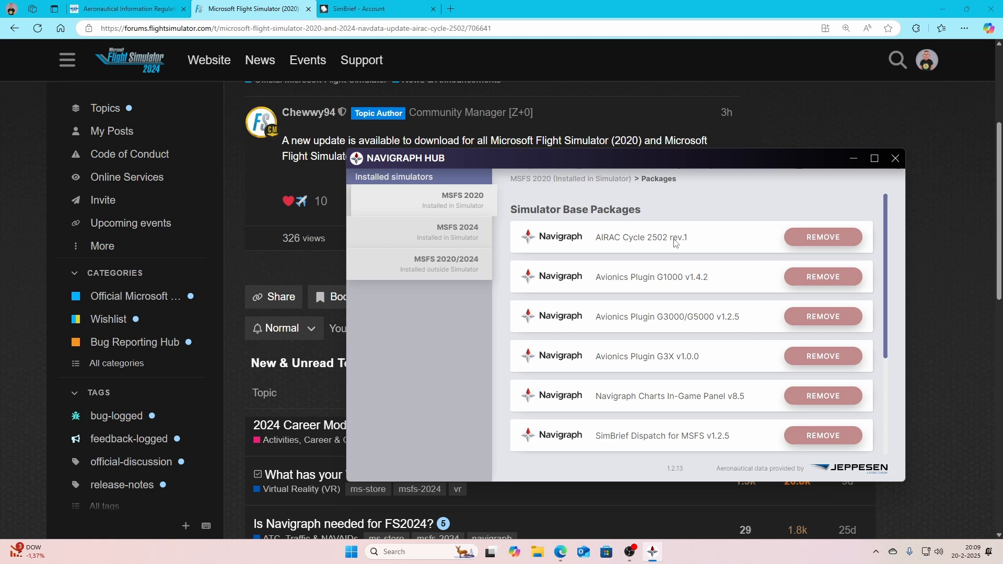
pyautogui.moveTo(452, 232)
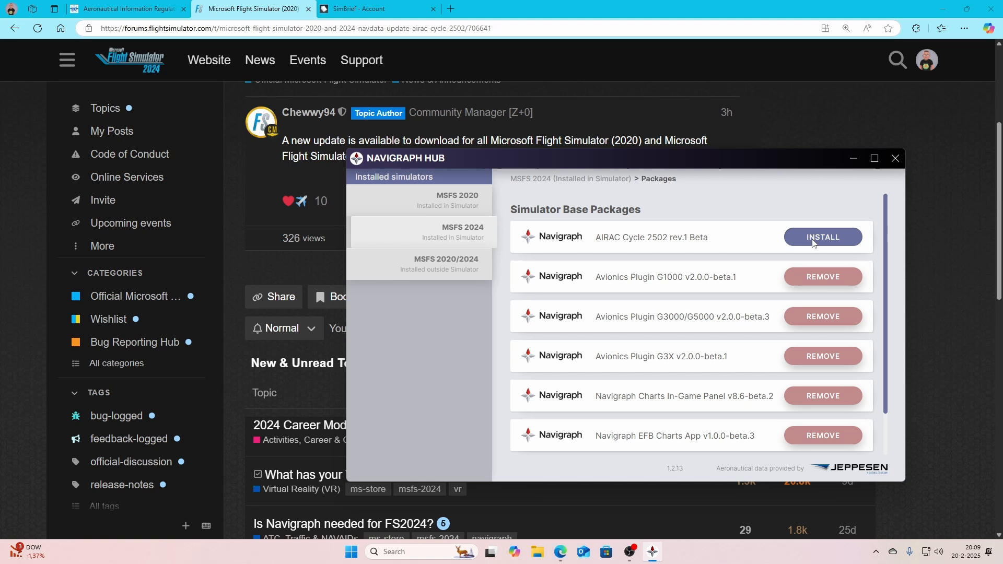
pyautogui.click(822, 237)
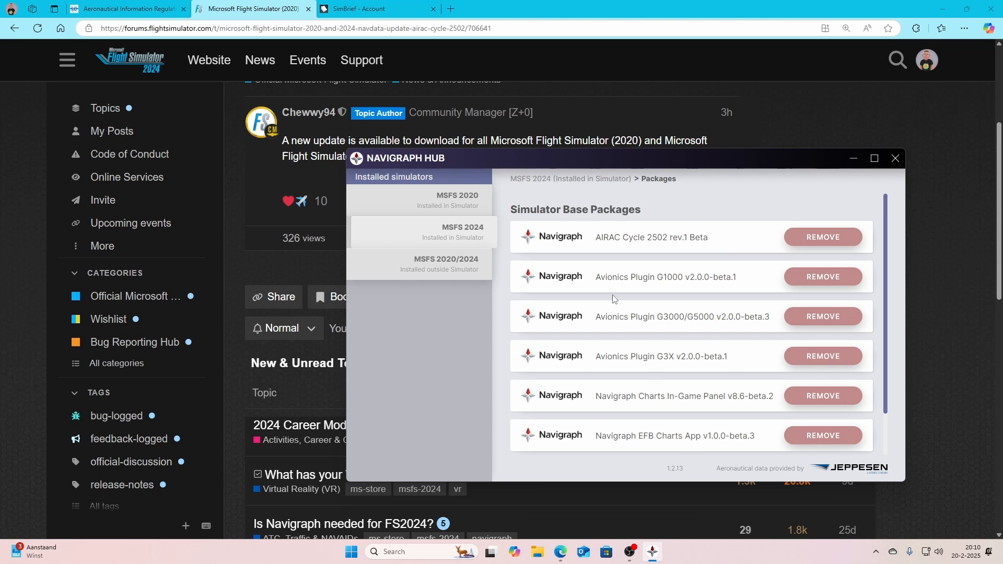
pyautogui.moveTo(439, 268)
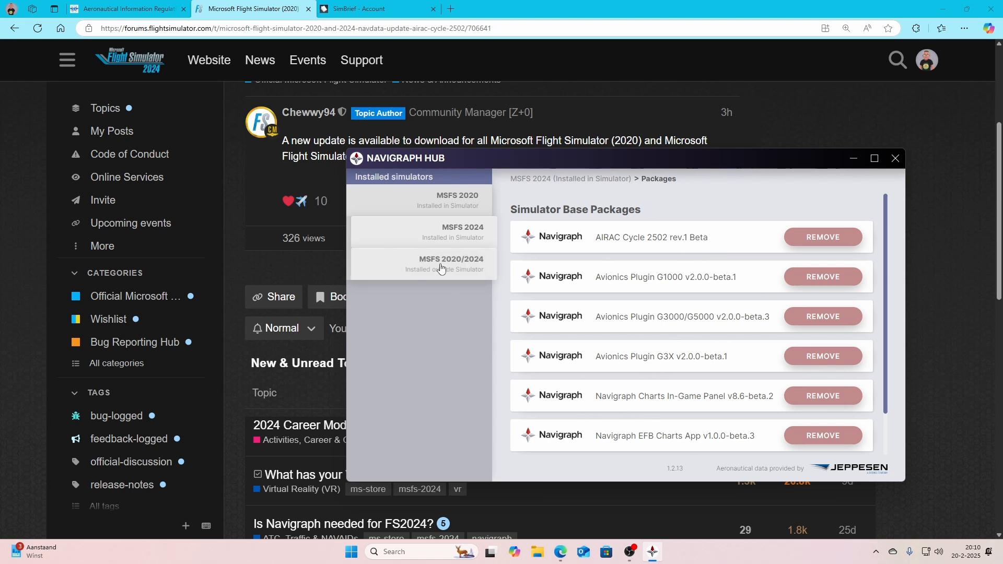
# Show the add-ons installed outside the simulator, listing the Fenix Simulations A320 package.
pyautogui.click(451, 263)
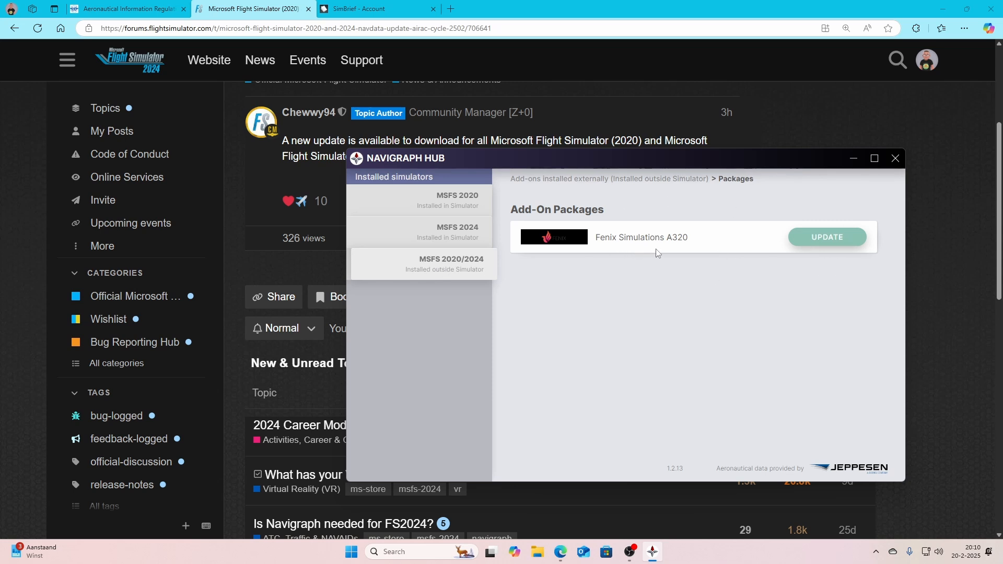
pyautogui.moveTo(648, 219)
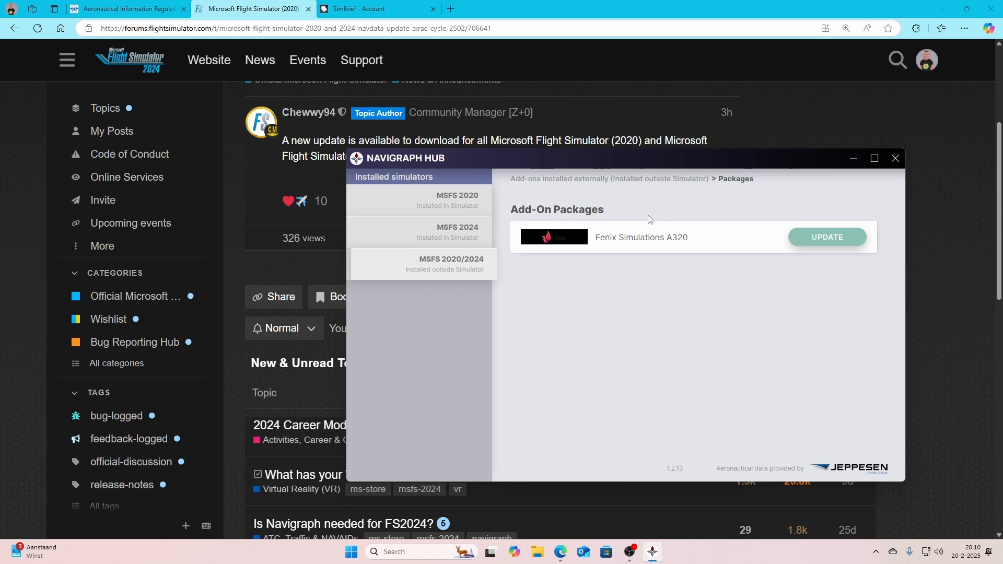
pyautogui.moveTo(826, 237)
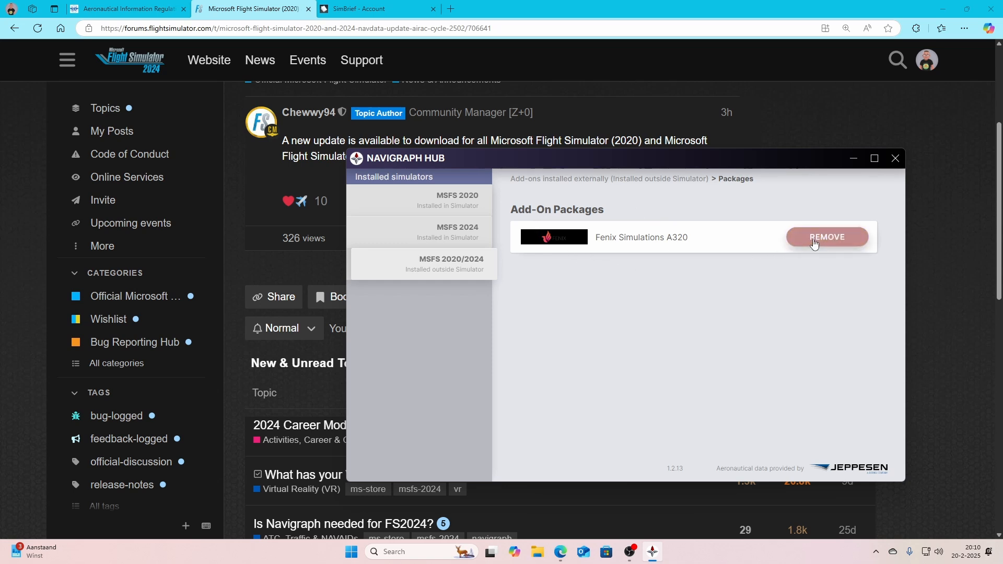
pyautogui.moveTo(755, 220)
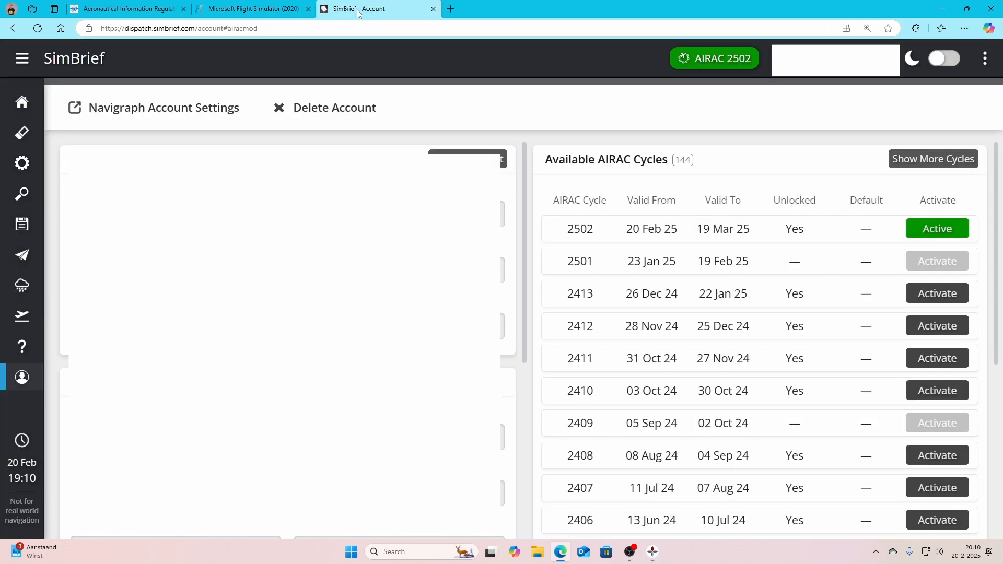
# Check SimBrief's Available AIRAC Cycles table shows 2502 Active and bring up the site navigation menu.
pyautogui.scroll(-3)
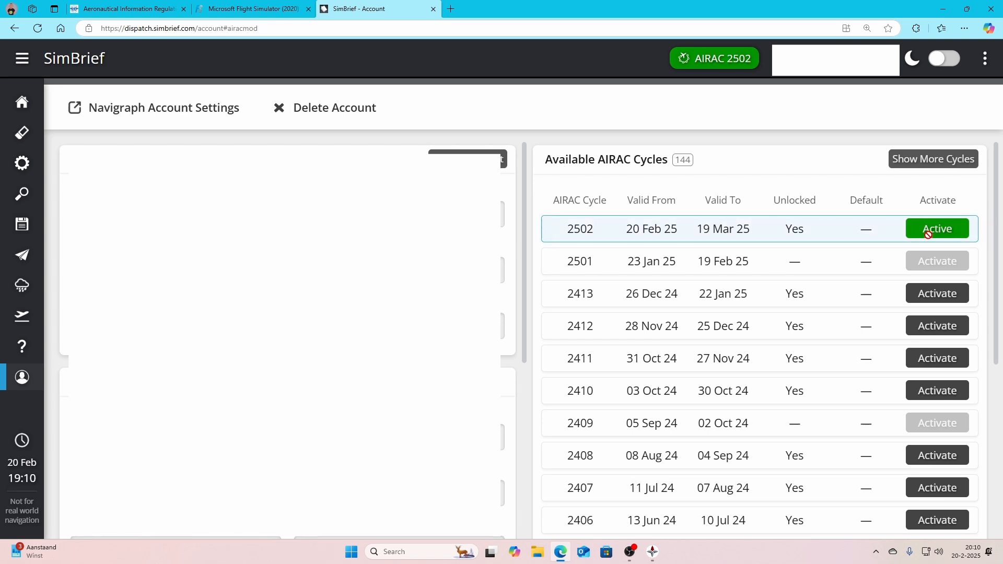
pyautogui.moveTo(675, 223)
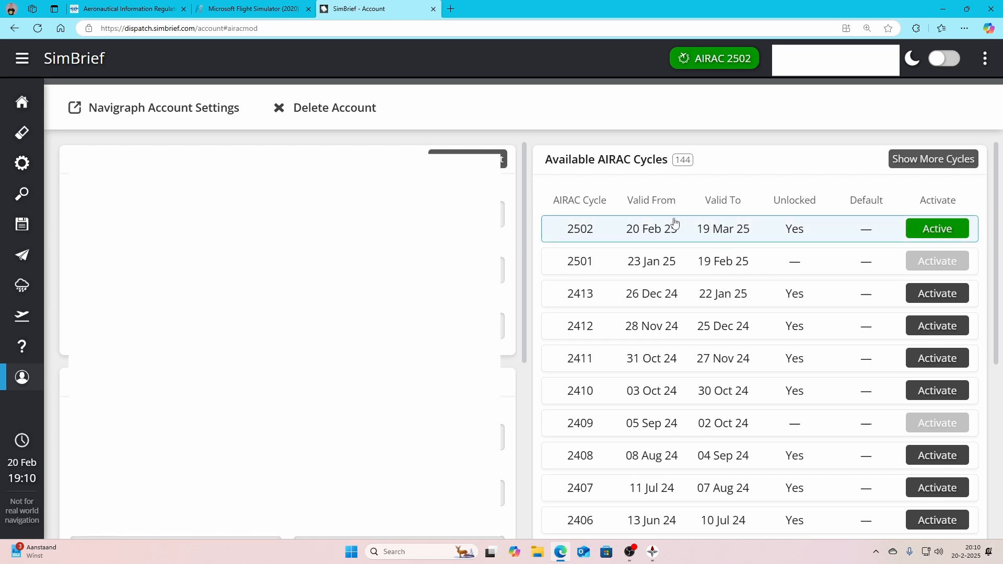
pyautogui.moveTo(729, 226)
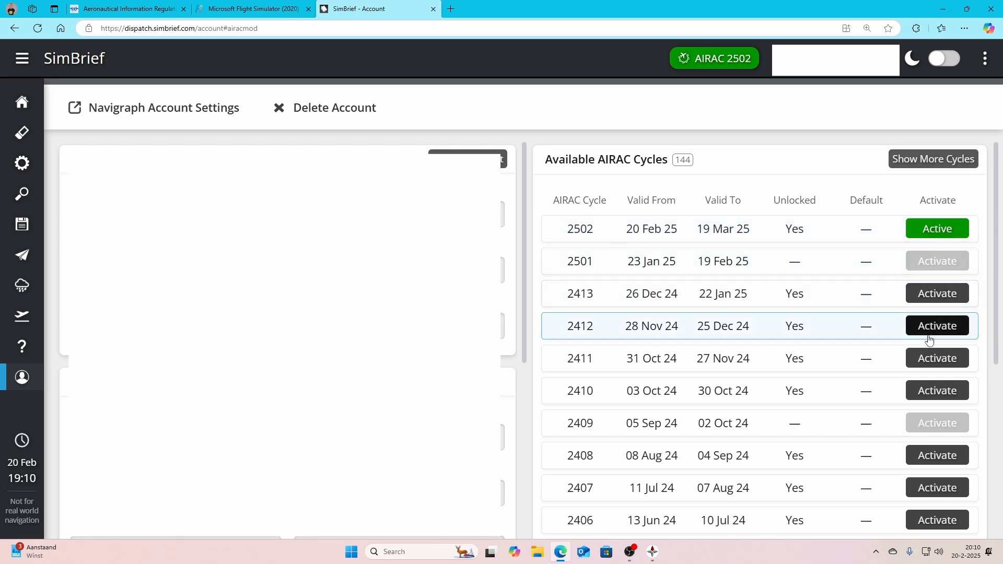
pyautogui.moveTo(901, 315)
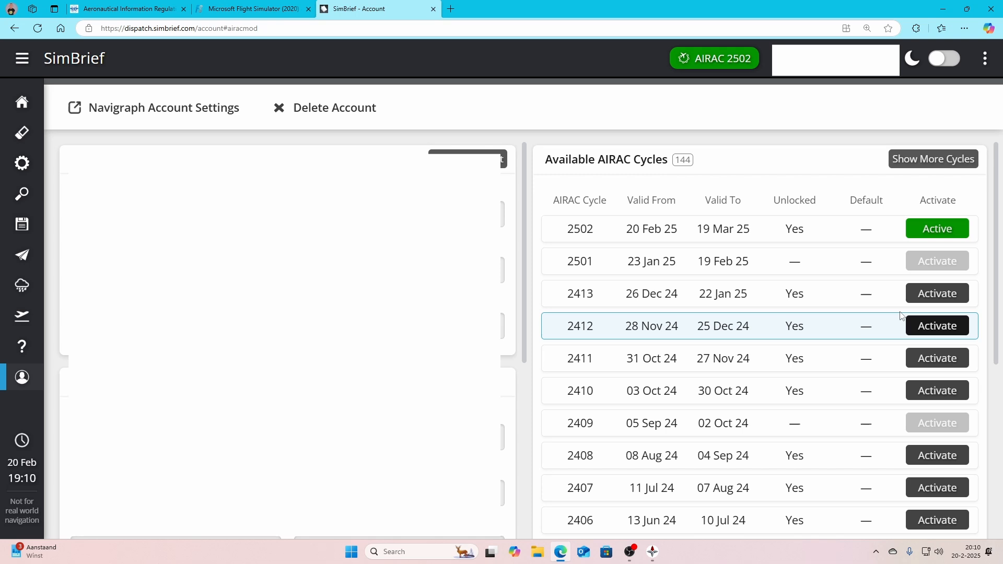
pyautogui.click(21, 102)
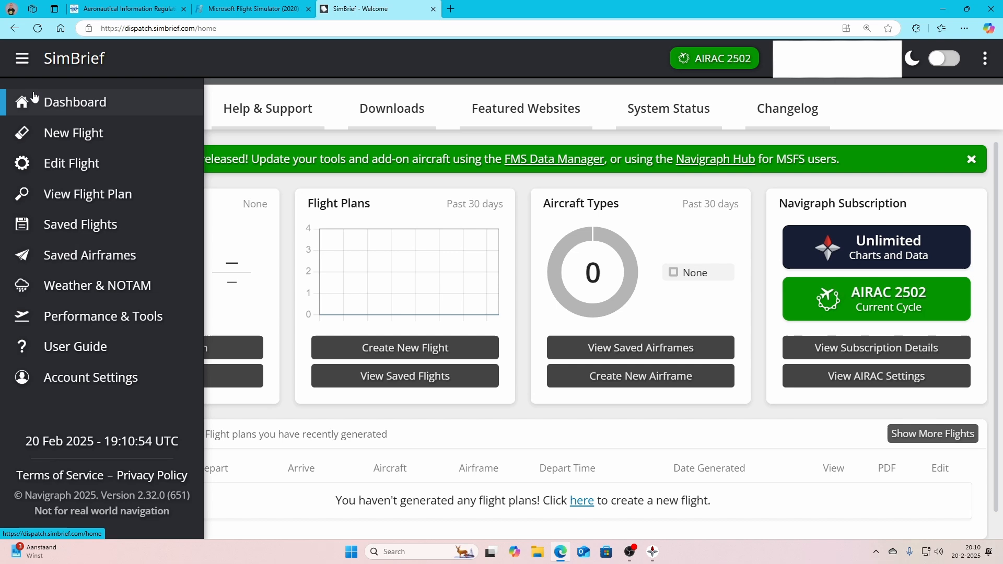
# View the SimBrief dashboard banner announcing Cycle 2502, then start a new blank browser tab.
pyautogui.click(21, 59)
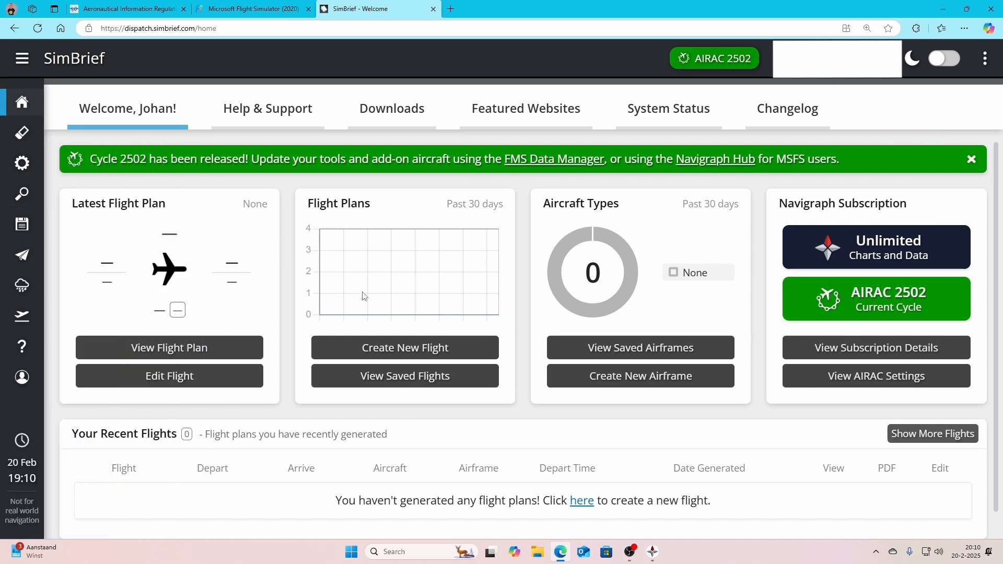
pyautogui.moveTo(465, 280)
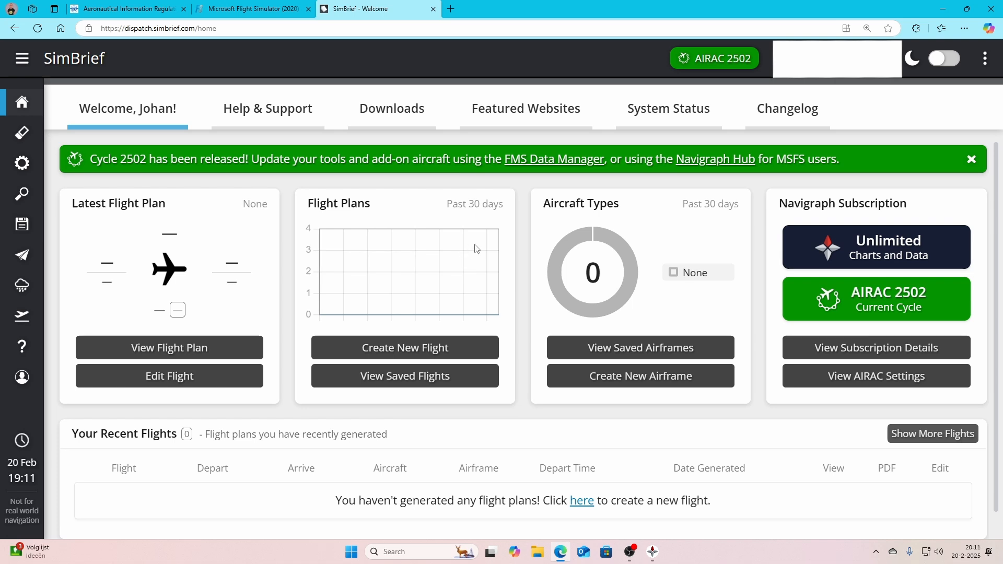
pyautogui.moveTo(359, 177)
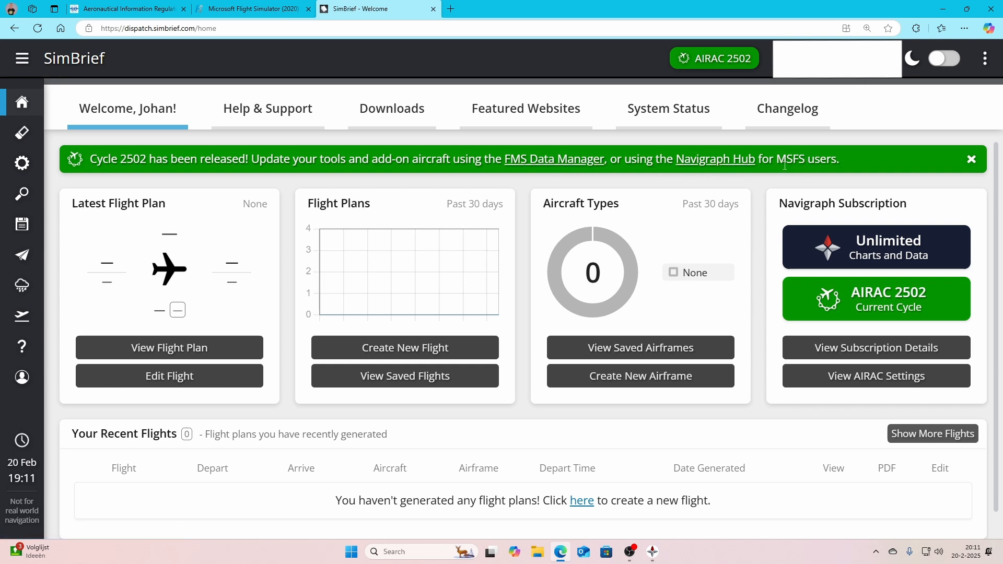
pyautogui.moveTo(781, 166)
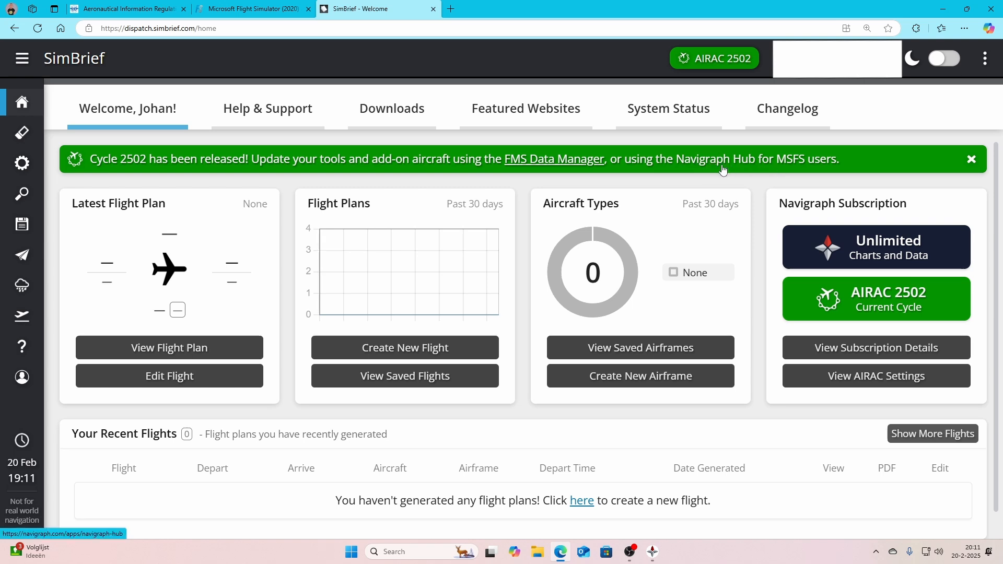
pyautogui.moveTo(483, 44)
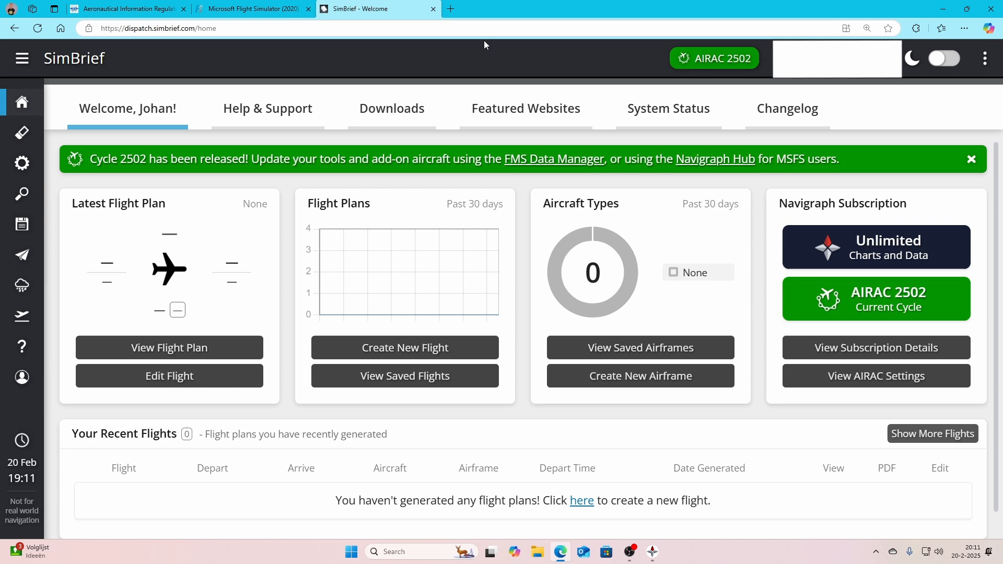
pyautogui.click(448, 9)
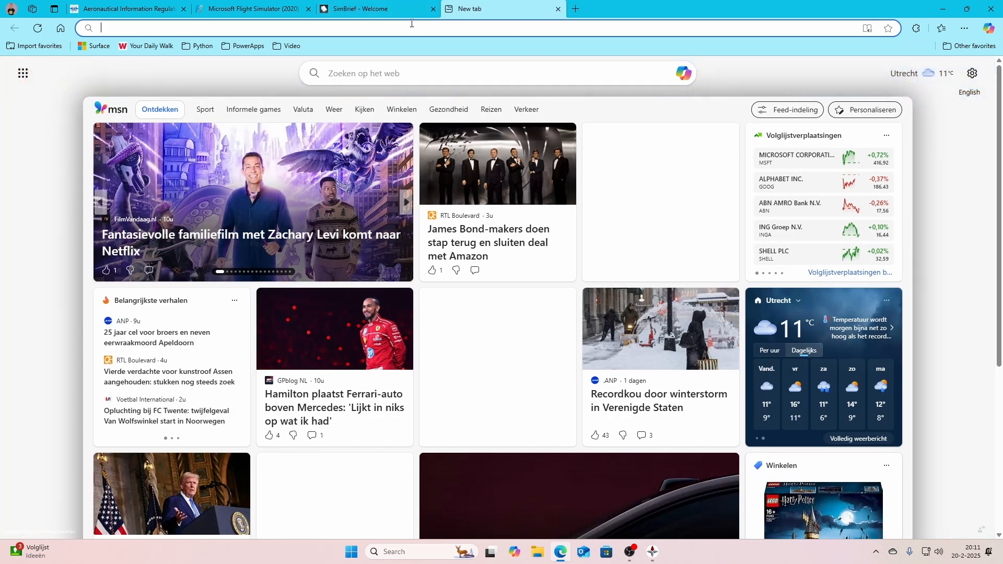
# Search Bing for 'navigraph airac 2502'.
pyautogui.write('navigraph.com/code')
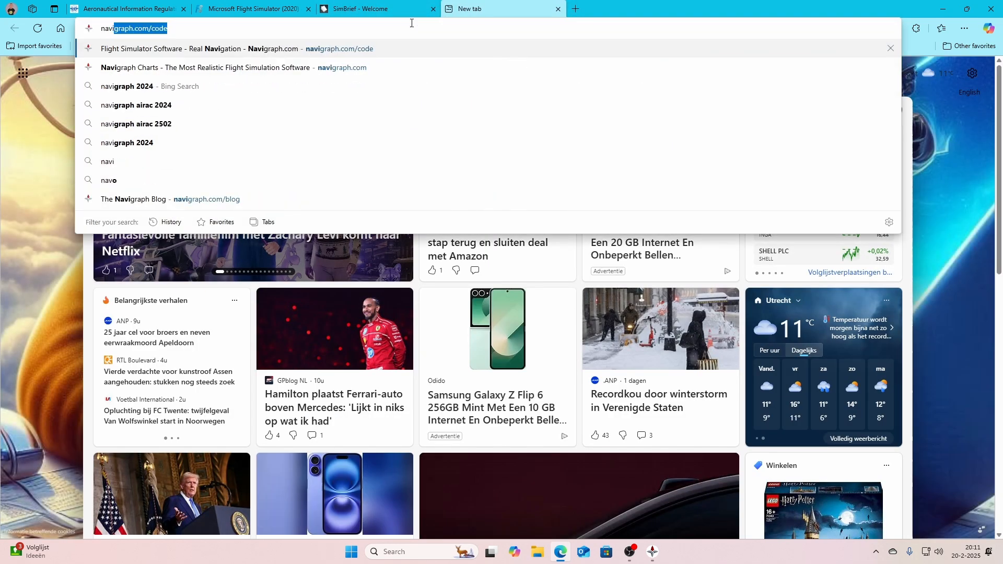
pyautogui.write('navigraph airac 2502')
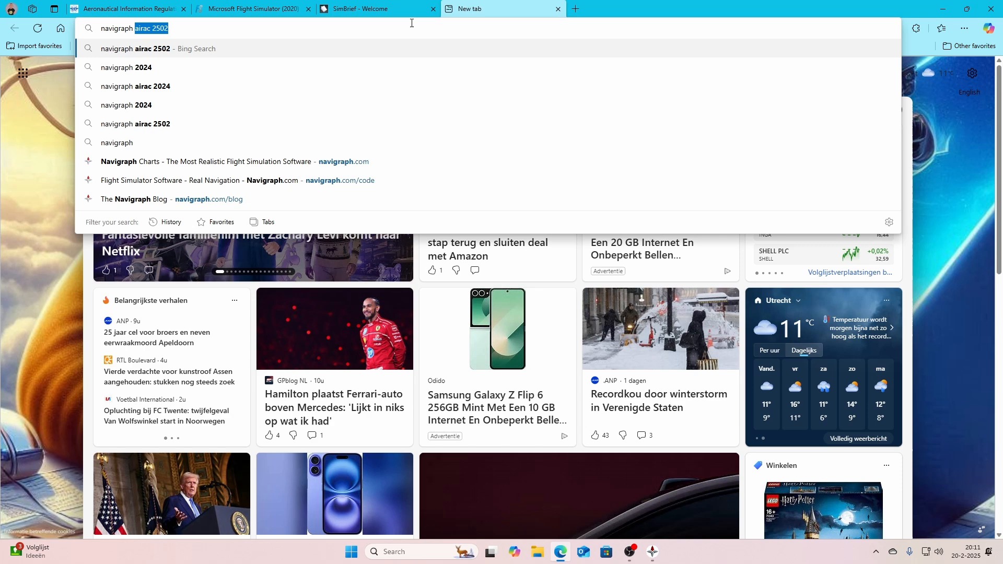
pyautogui.press('Enter')
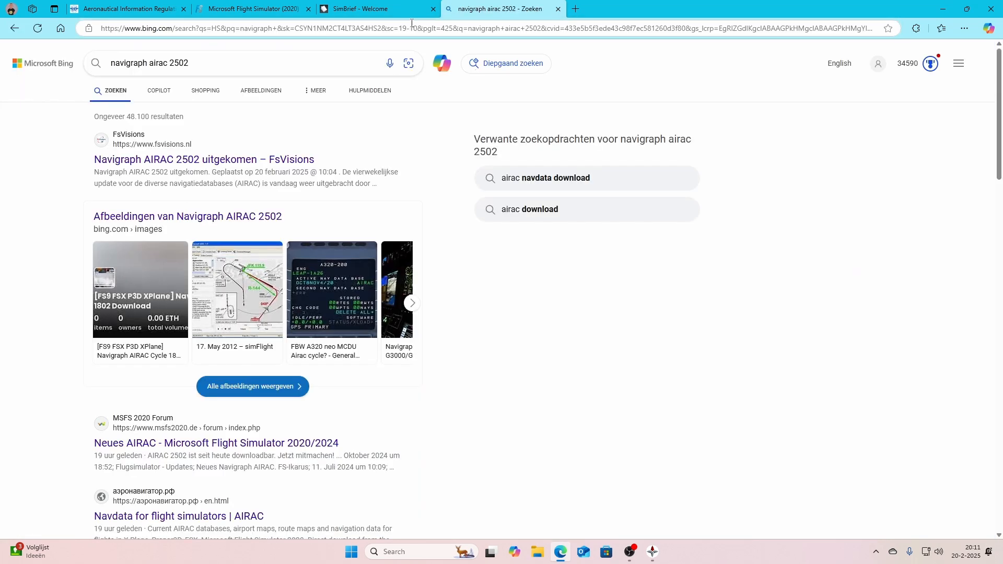
# Scroll the results and open the Navigraph forum thread about the MSFS 2020 crash with AIRAC 2501 rev.2.
pyautogui.scroll(-3)
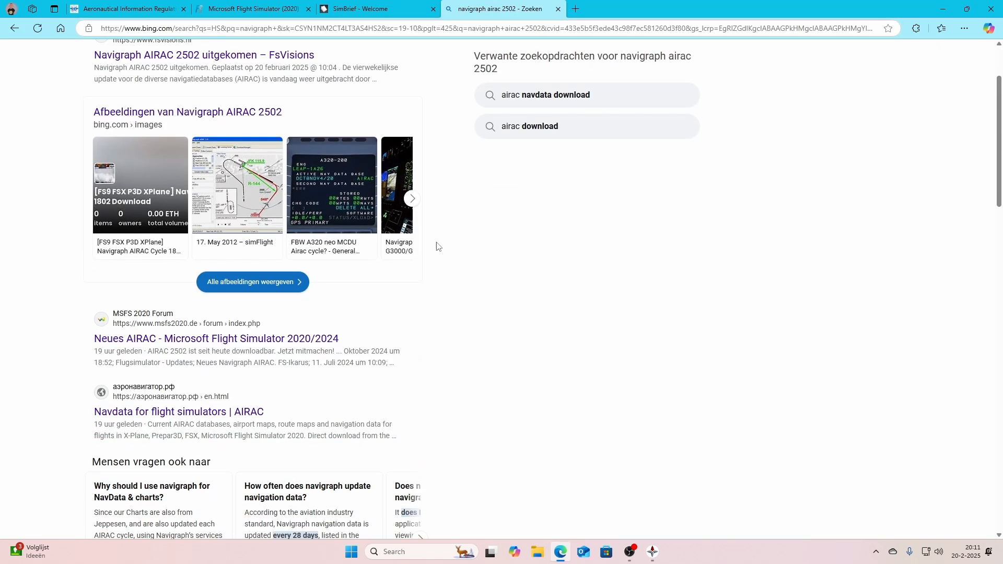
pyautogui.scroll(-3)
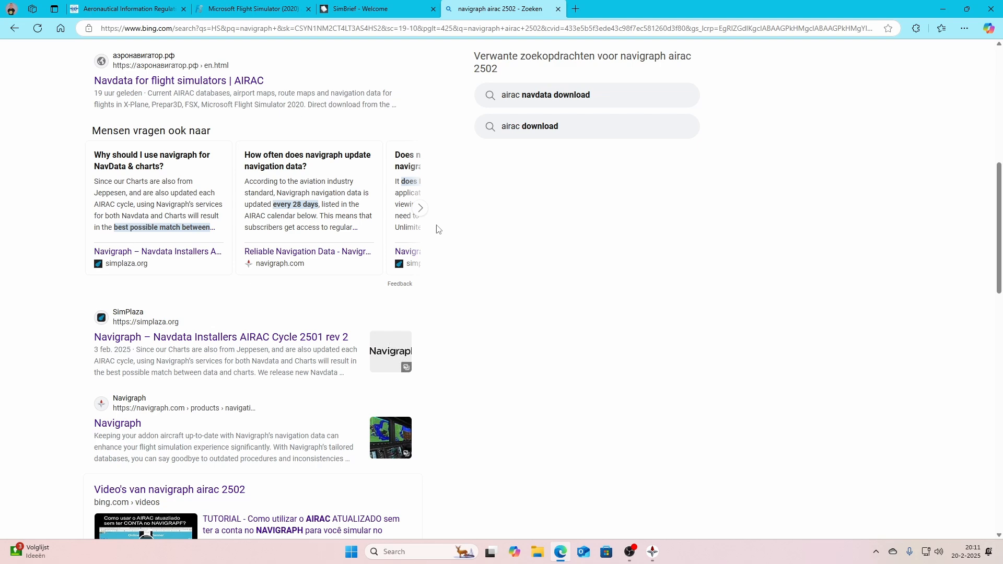
pyautogui.scroll(-3)
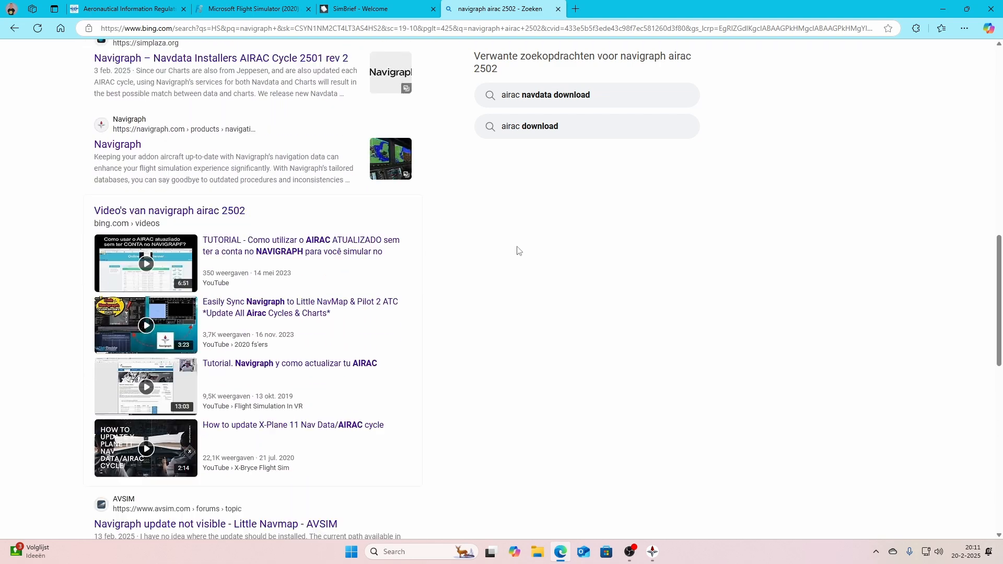
pyautogui.scroll(-3)
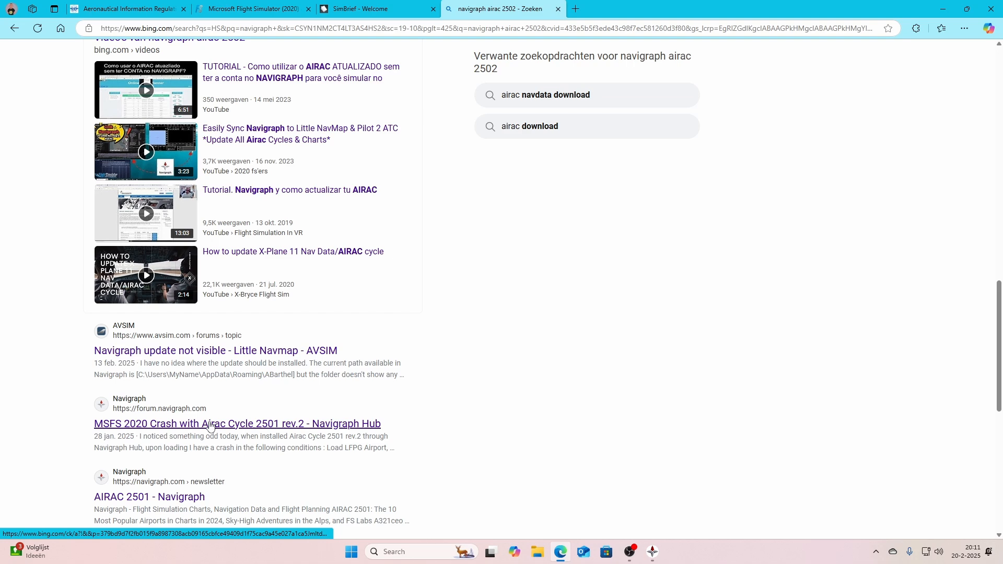
pyautogui.click(237, 423)
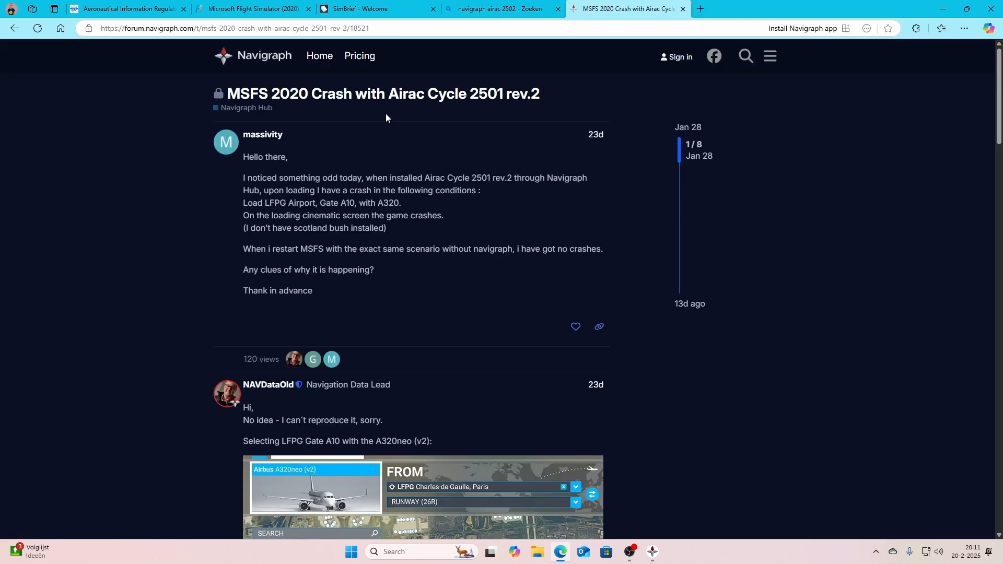
# Browse the Navigraph Hub forum category's topic list.
pyautogui.click(247, 108)
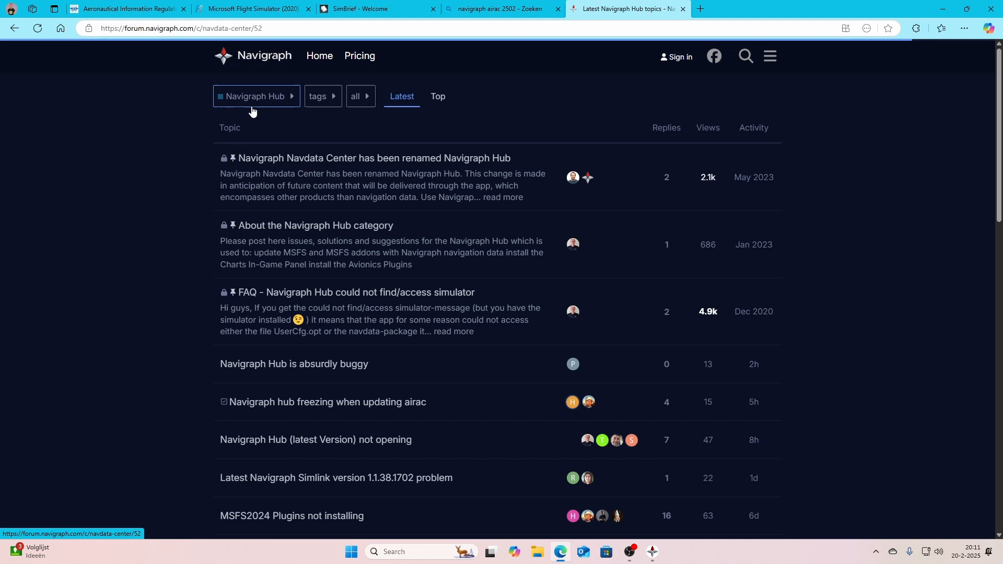
pyautogui.moveTo(435, 297)
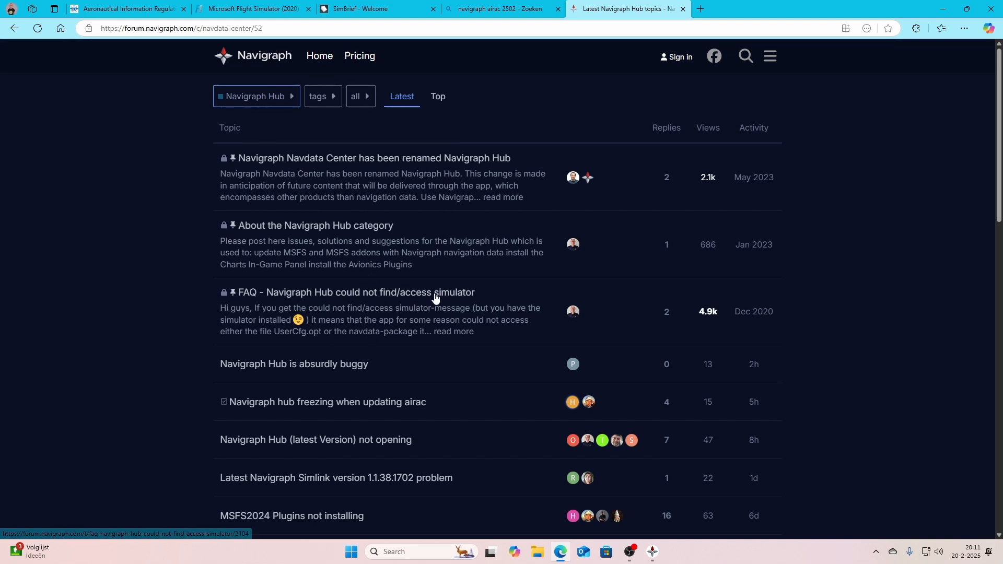
pyautogui.scroll(-3)
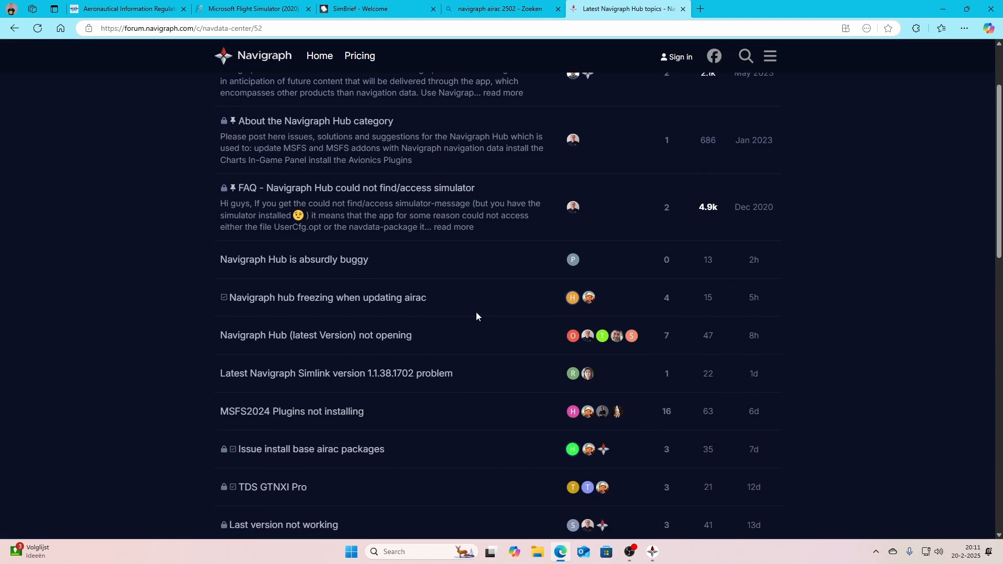
pyautogui.scroll(-3)
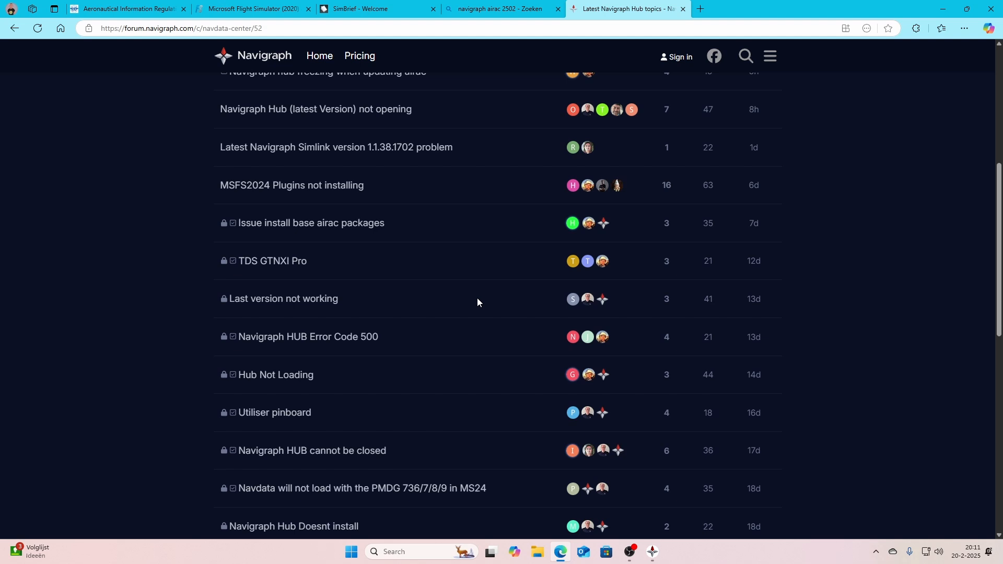
pyautogui.scroll(-3)
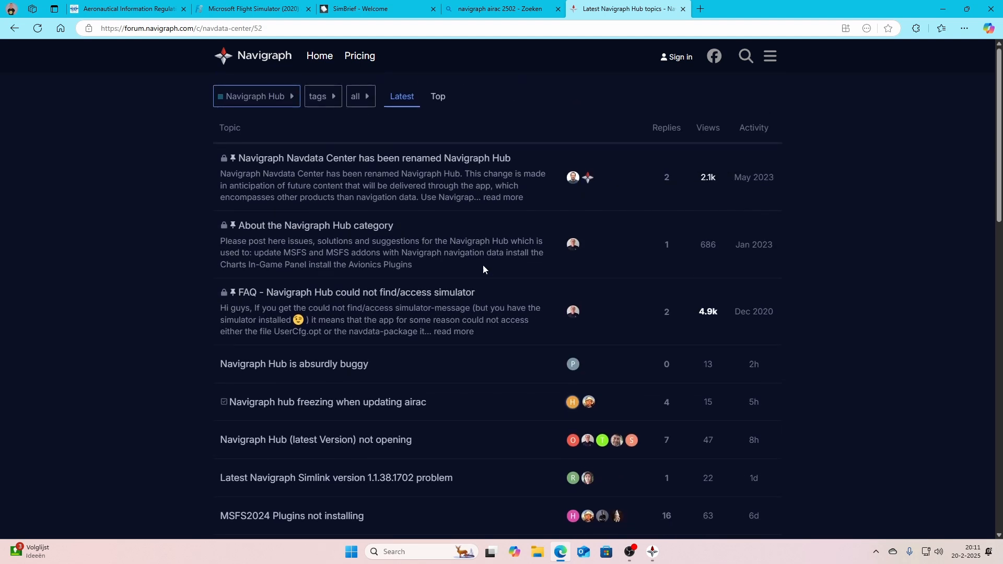
pyautogui.moveTo(744, 55)
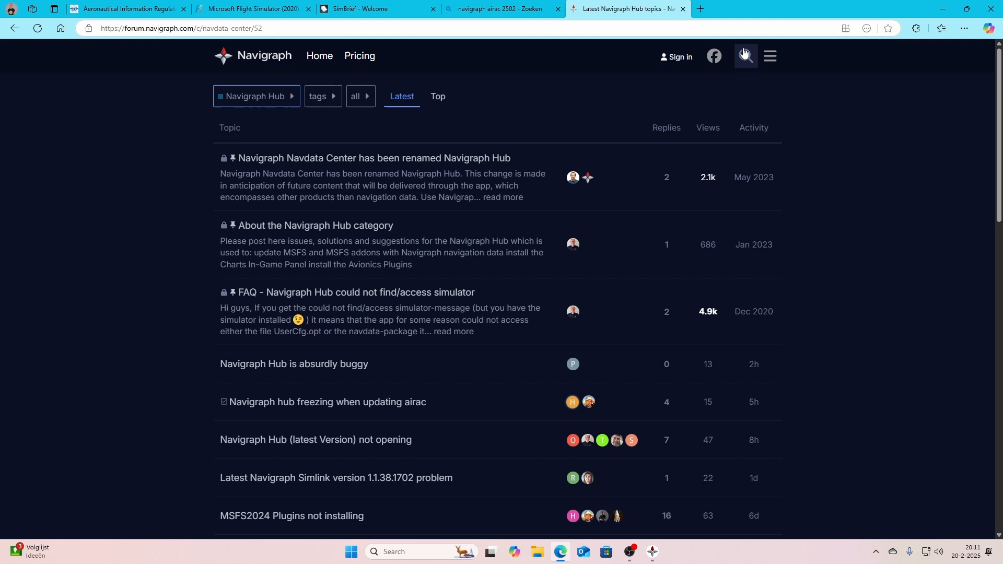
# Search the forum for 2502 and open the 'Again issues with database' thread.
pyautogui.write('2502\\')
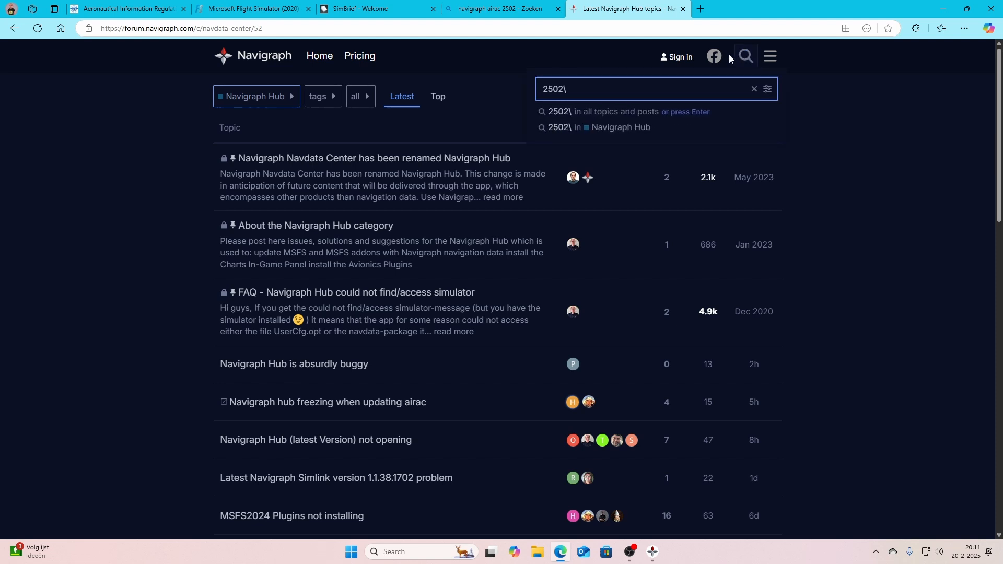
pyautogui.press('Backspace')
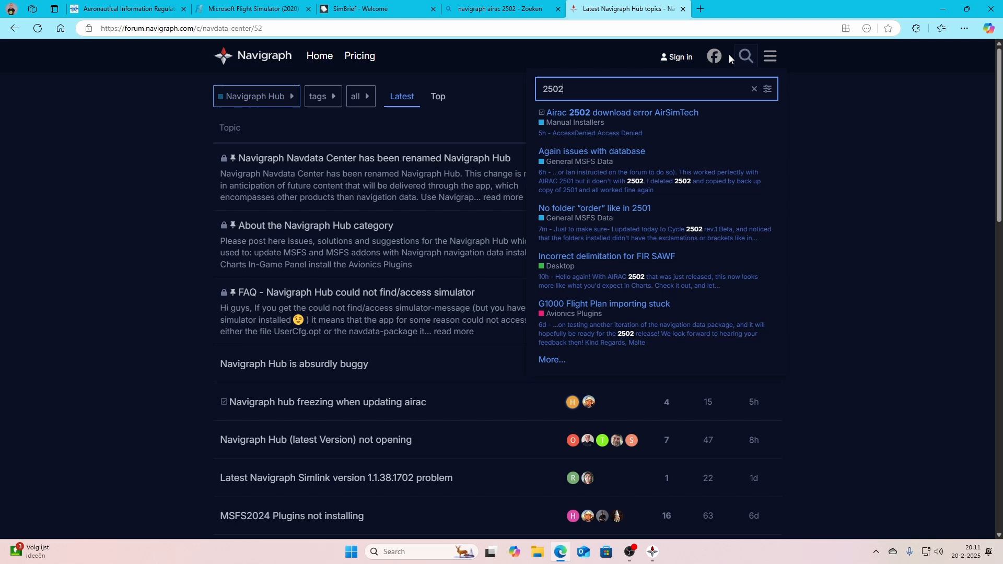
pyautogui.moveTo(606, 158)
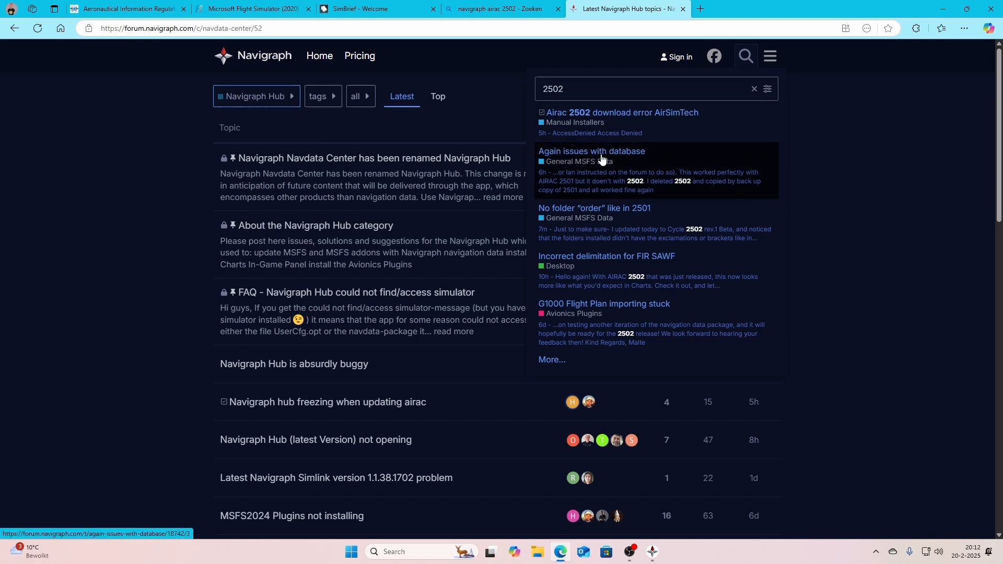
pyautogui.click(590, 150)
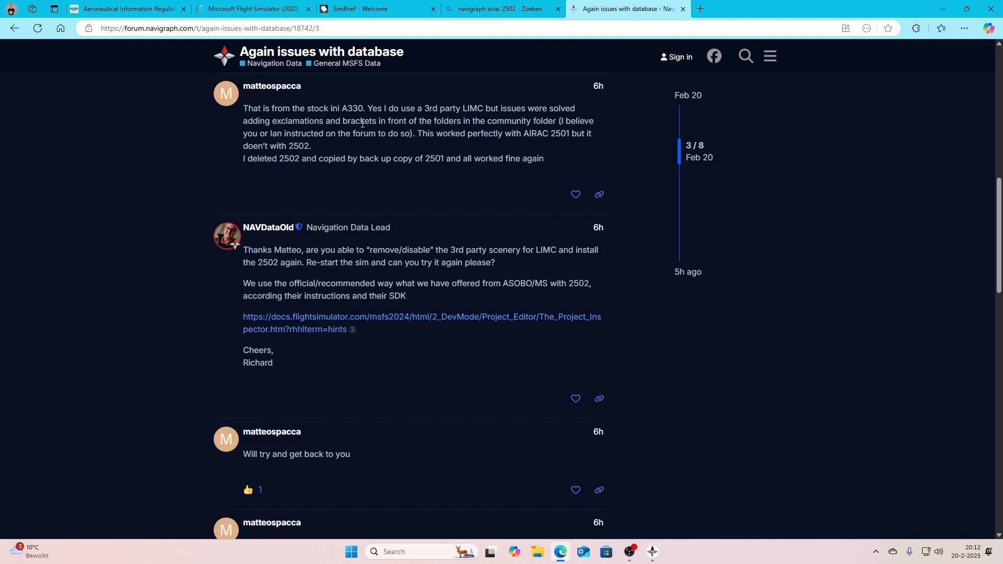
pyautogui.moveTo(414, 204)
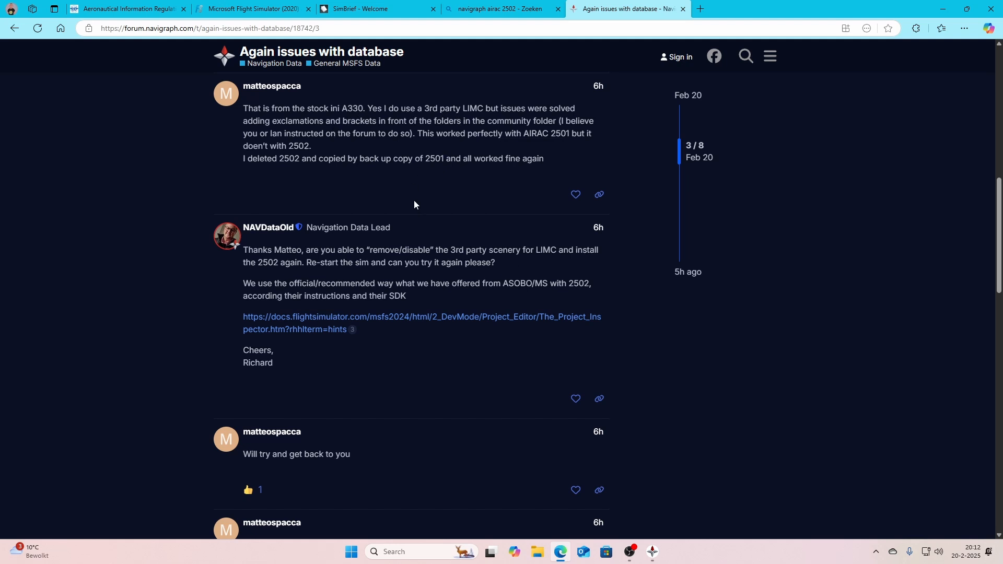
pyautogui.moveTo(499, 265)
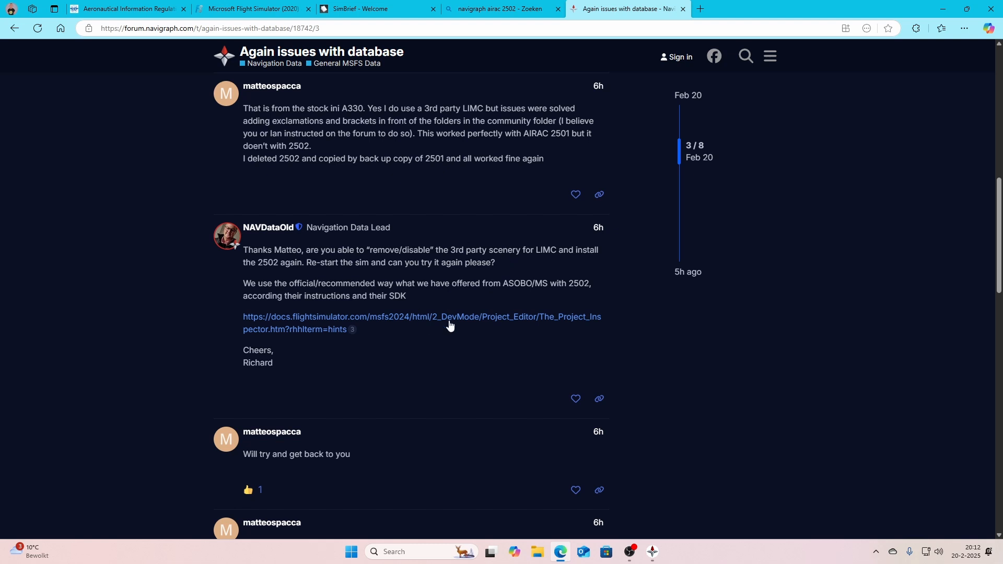
pyautogui.moveTo(511, 313)
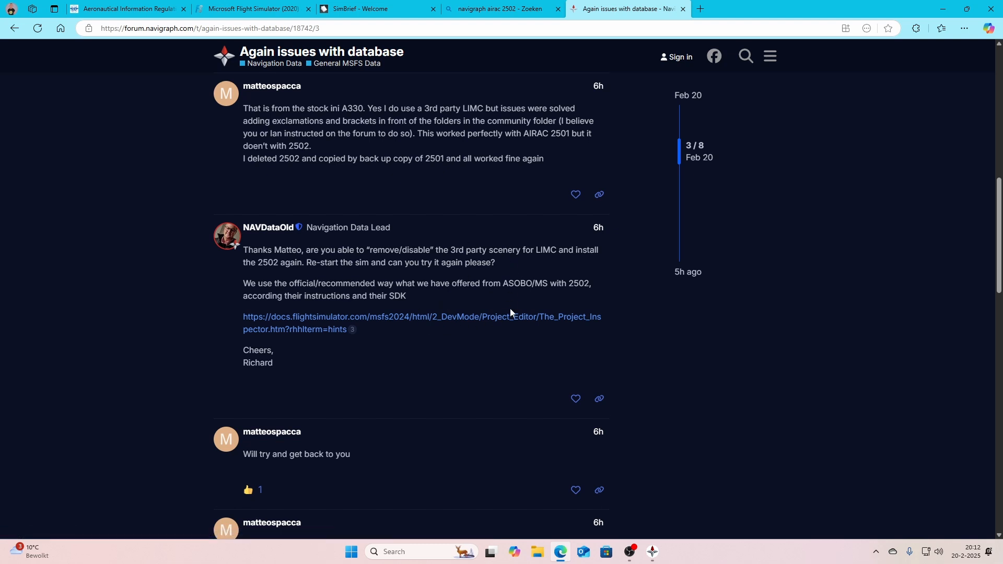
# Scroll through the thread's replies about AIRAC 2502 problems to the last reply.
pyautogui.scroll(-3)
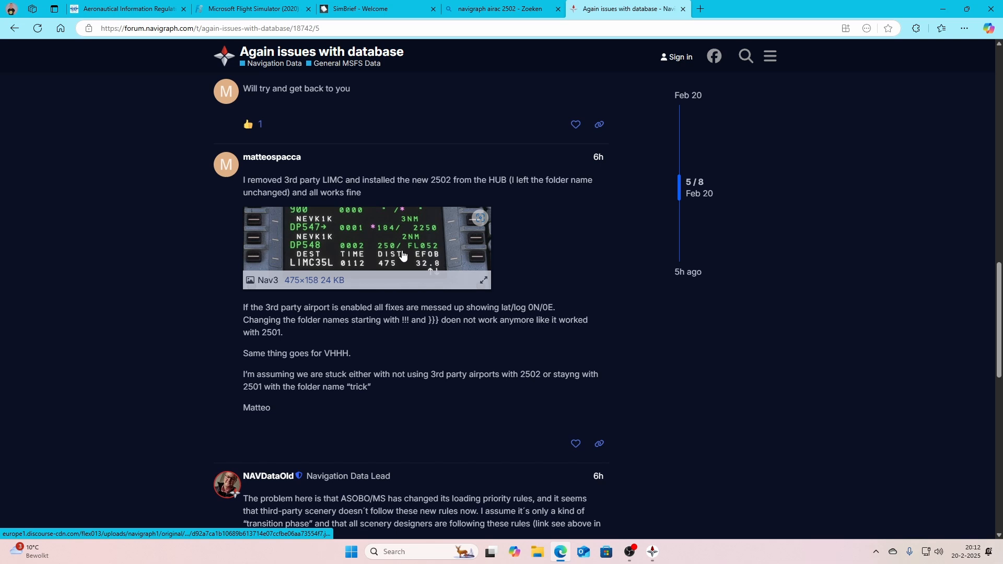
pyautogui.moveTo(475, 257)
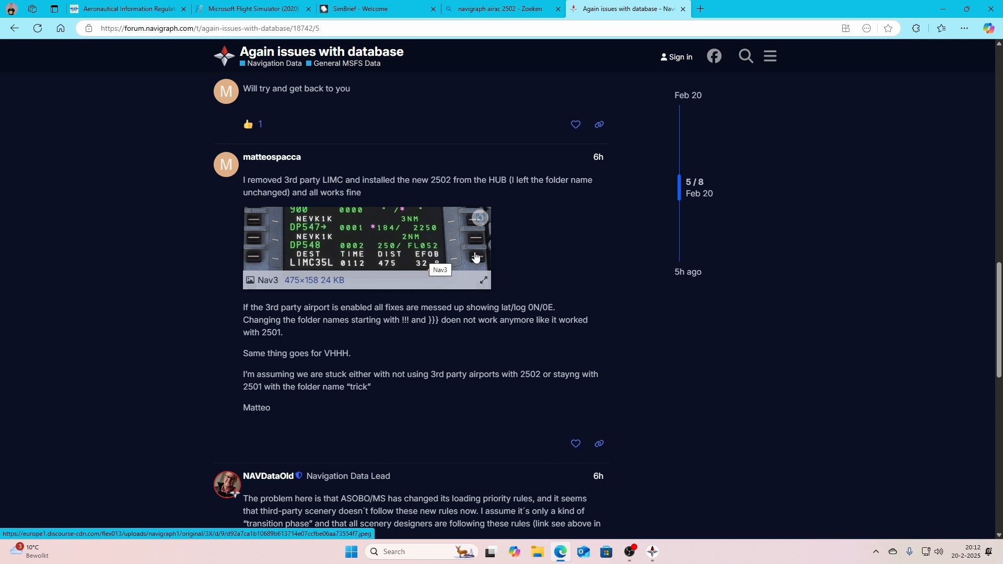
pyautogui.scroll(-3)
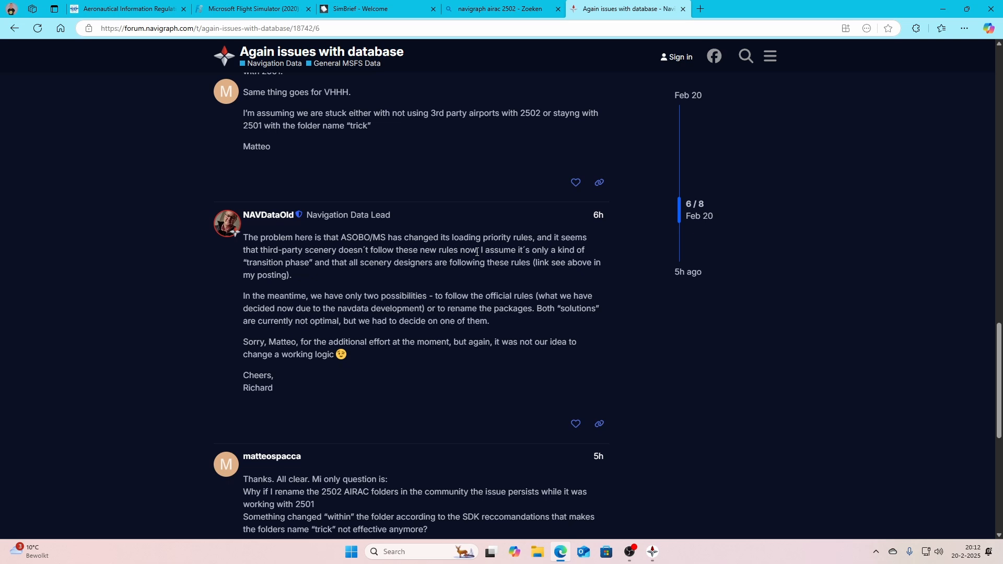
pyautogui.scroll(-3)
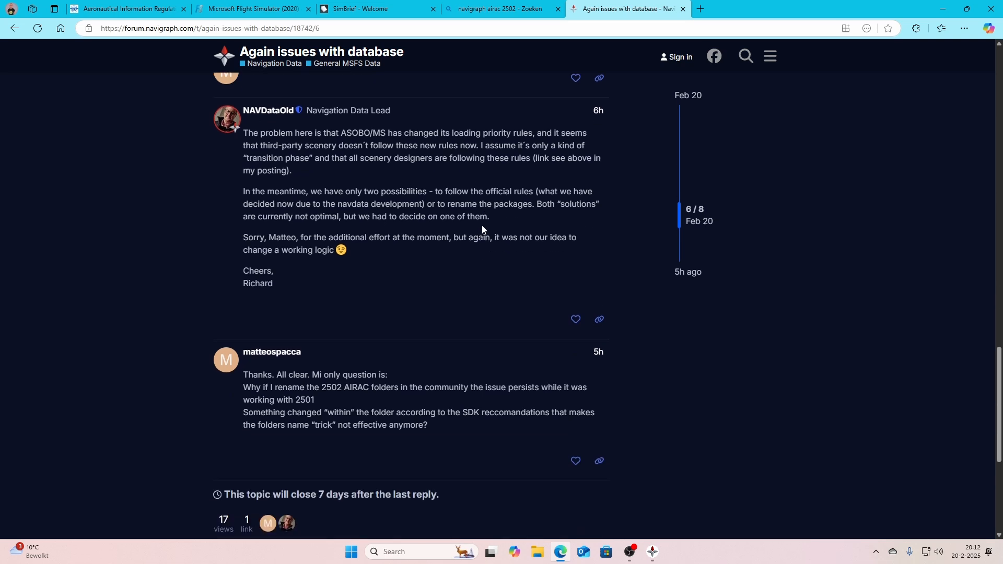
pyautogui.scroll(-3)
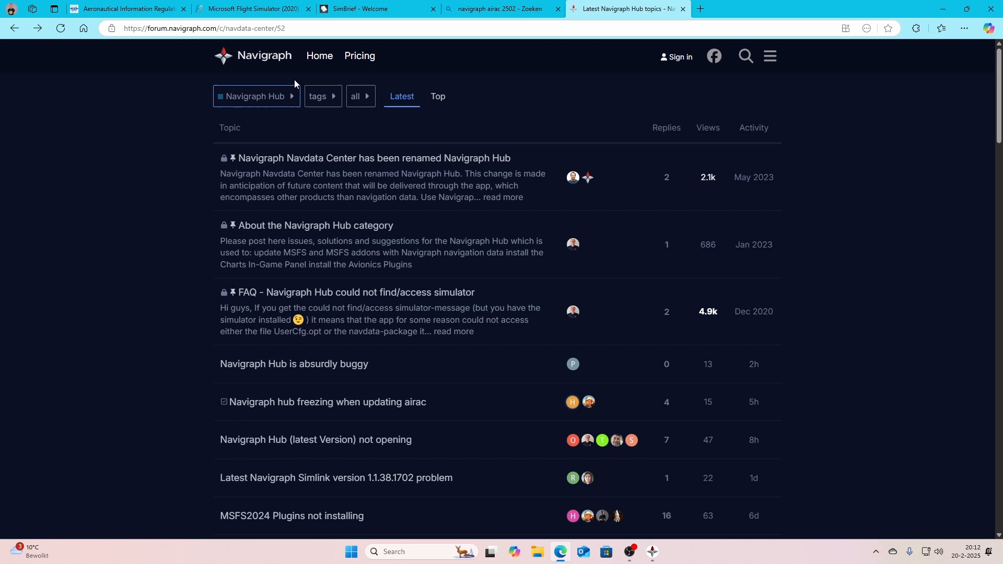
pyautogui.moveTo(457, 265)
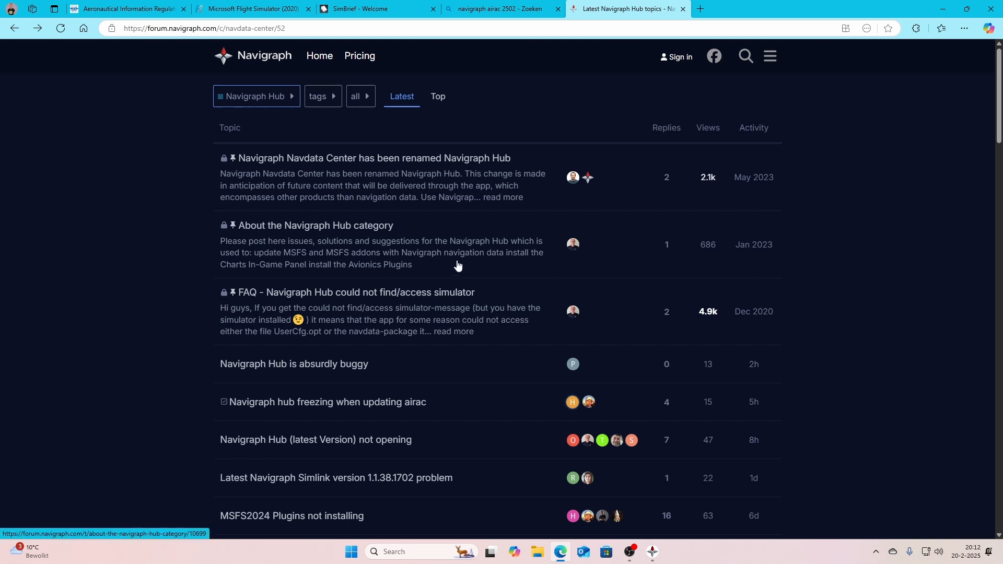
# Scroll the latest Navigraph Hub topics, then open Windows search to find the simulator.
pyautogui.scroll(-3)
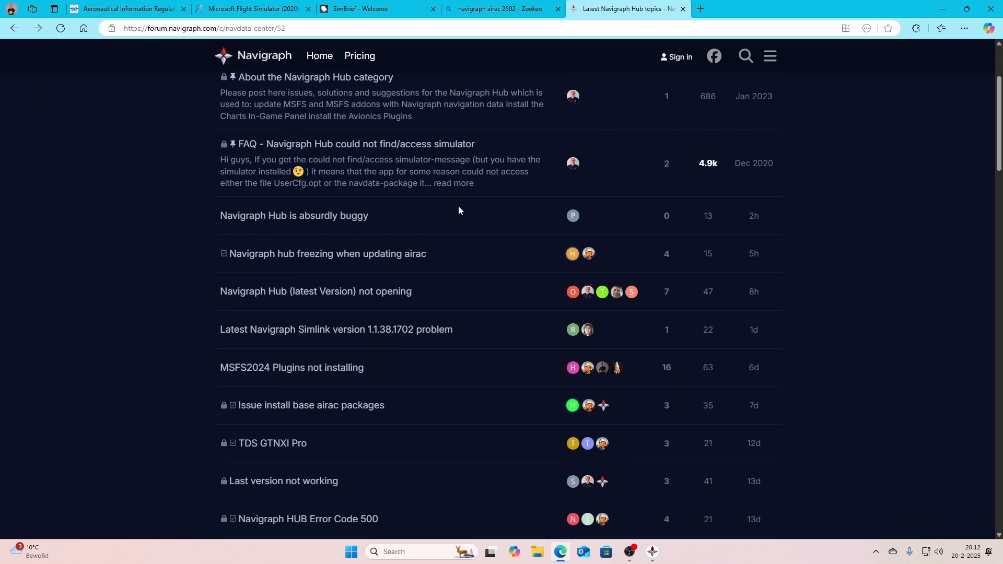
pyautogui.scroll(-3)
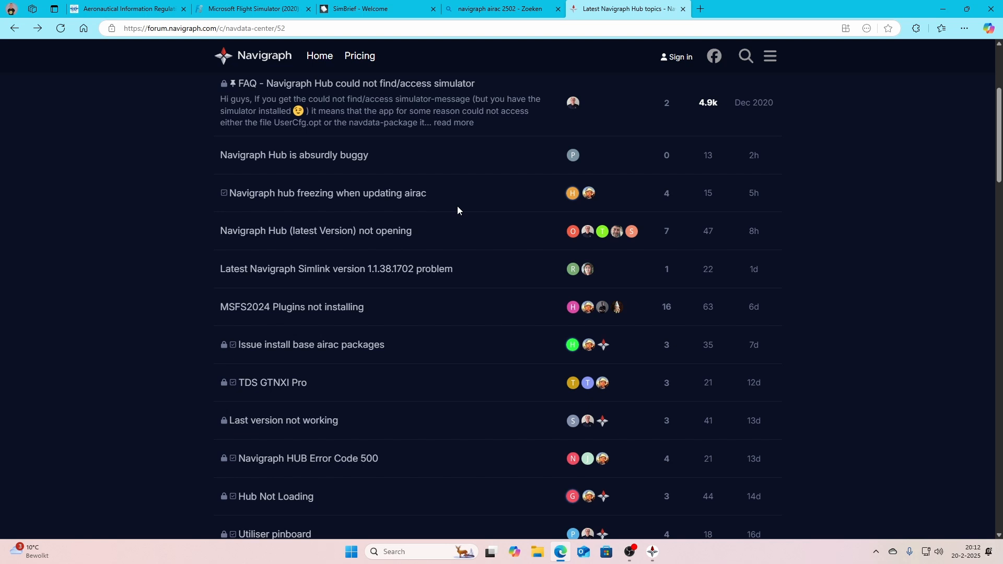
pyautogui.moveTo(428, 240)
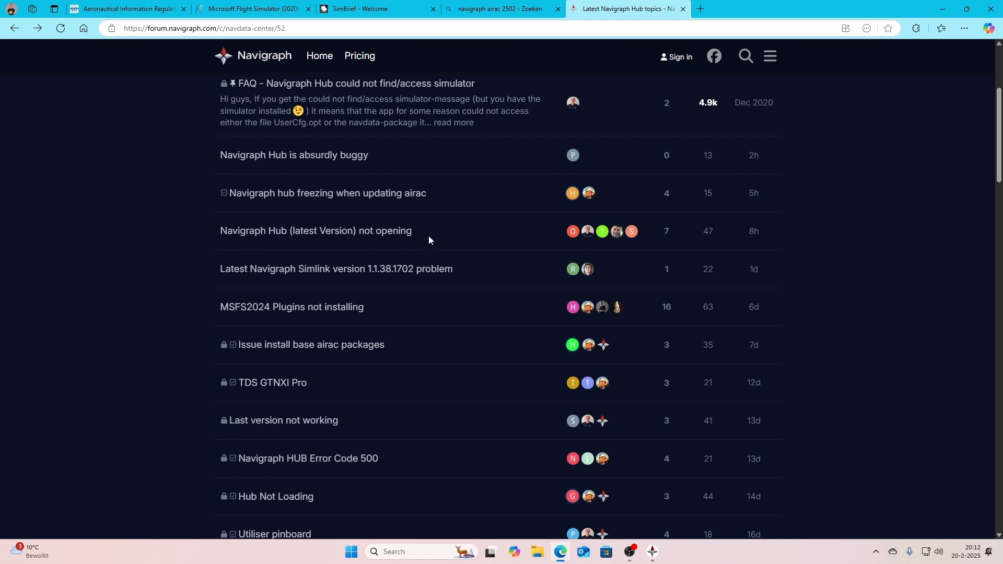
pyautogui.moveTo(473, 229)
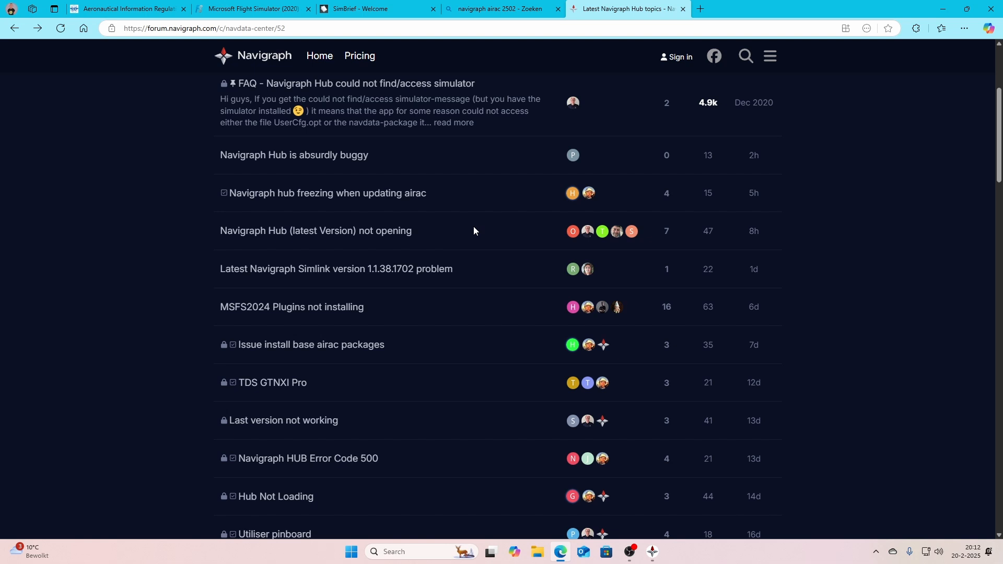
pyautogui.moveTo(459, 241)
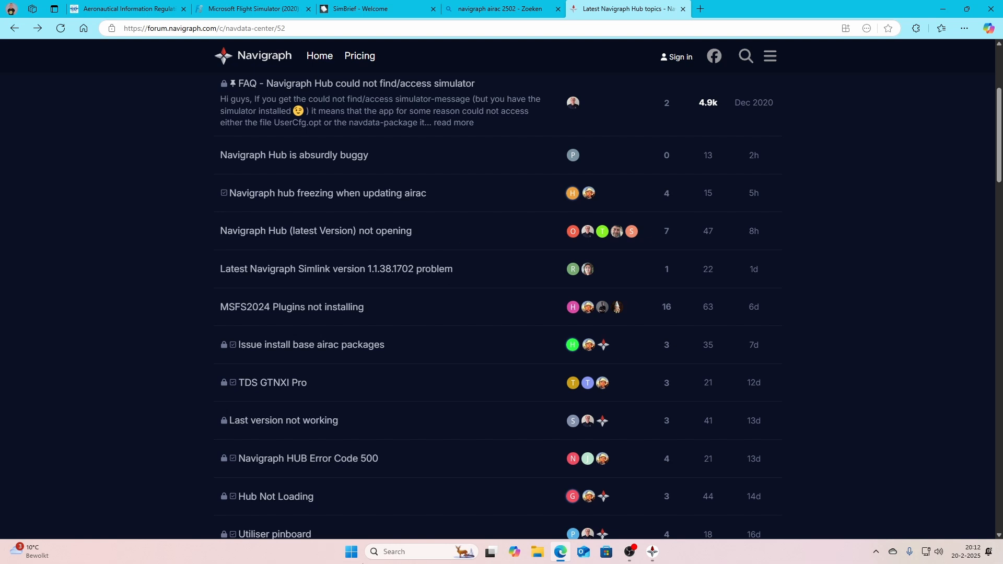
pyautogui.click(743, 56)
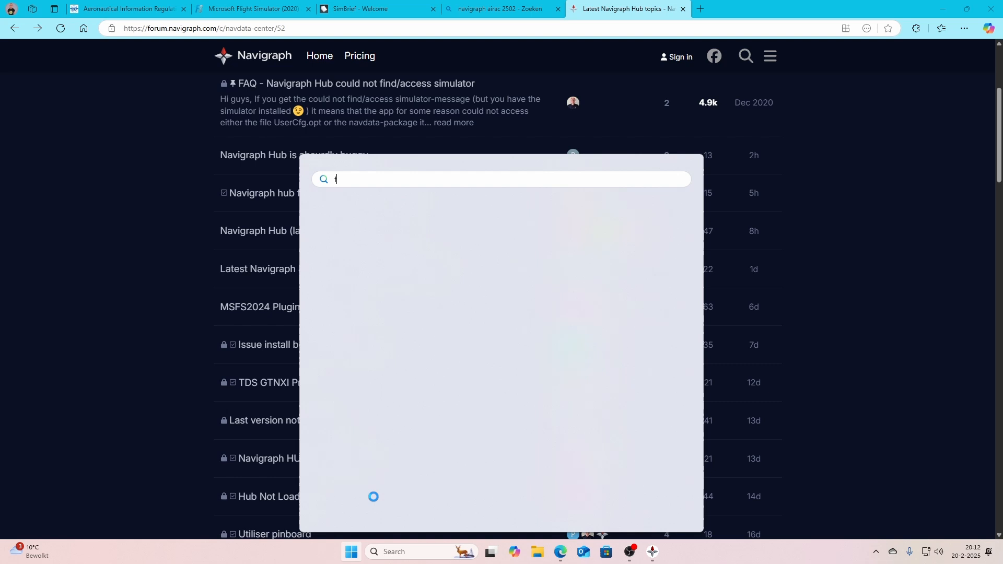
# Launch Microsoft Flight Simulator from Windows search and reach the Installation Manager's 612,16 MB mandatory update.
pyautogui.write('Microsoft Flight Simulator')
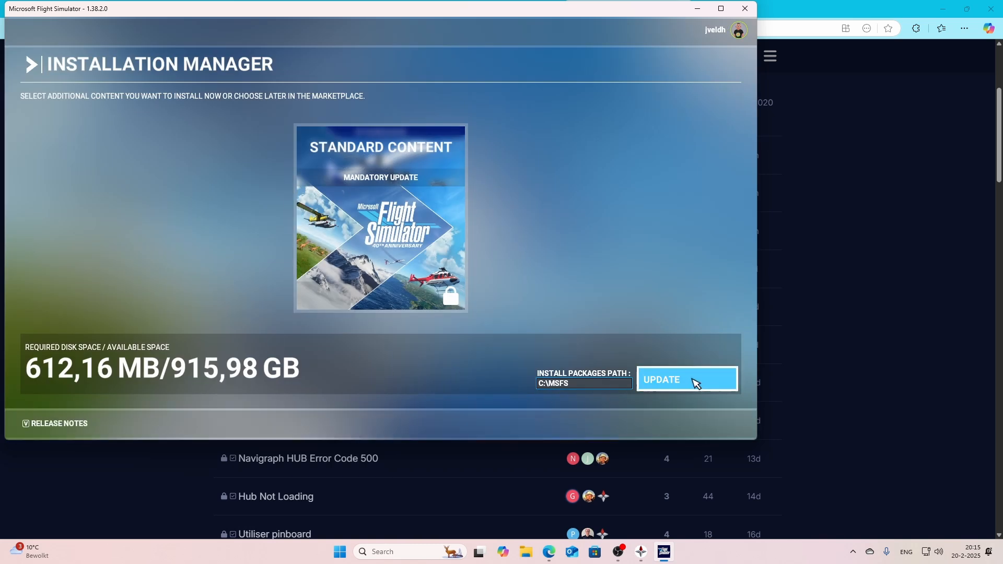
# Start the mandatory standard content update downloading via UPDATE.
pyautogui.click(685, 379)
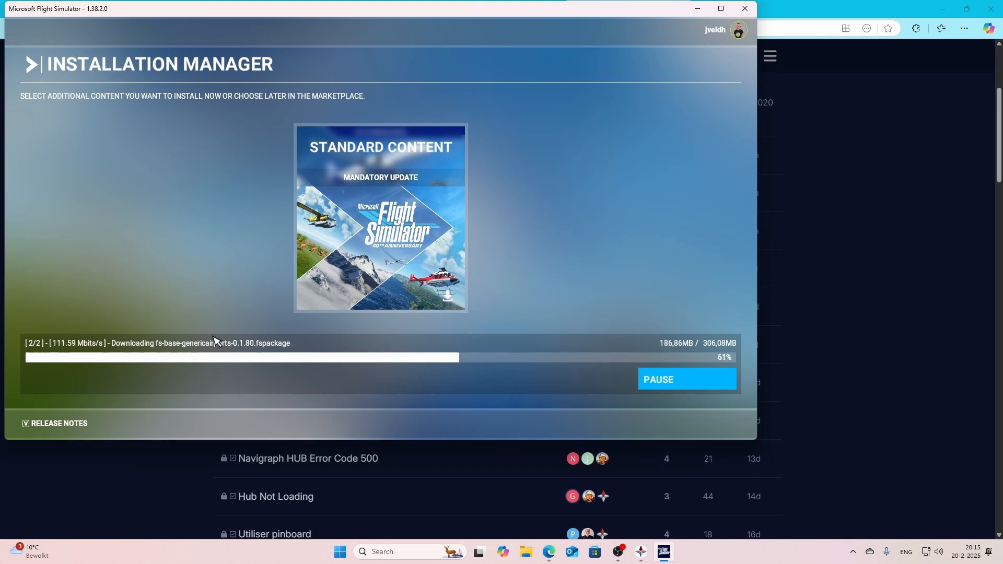
pyautogui.moveTo(227, 353)
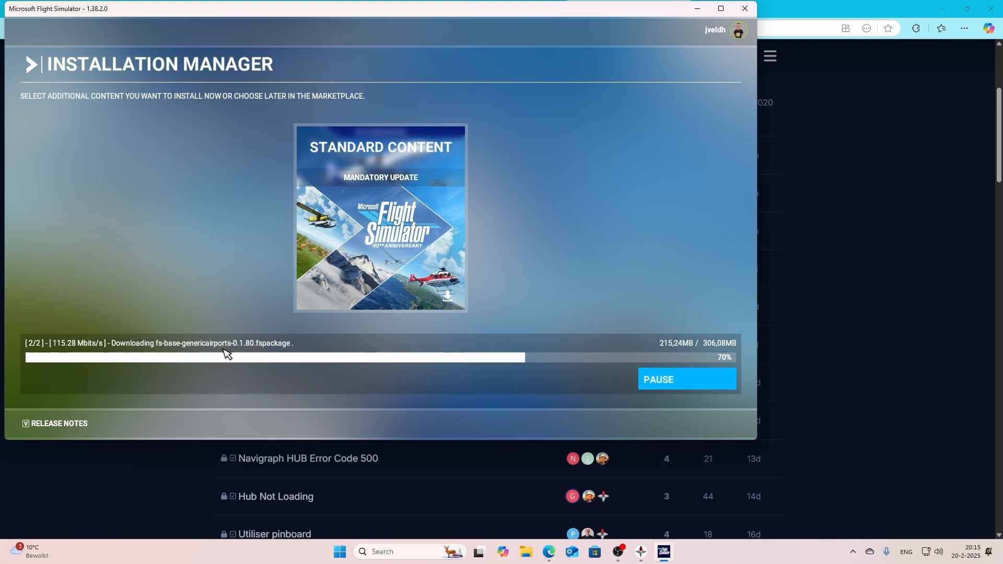